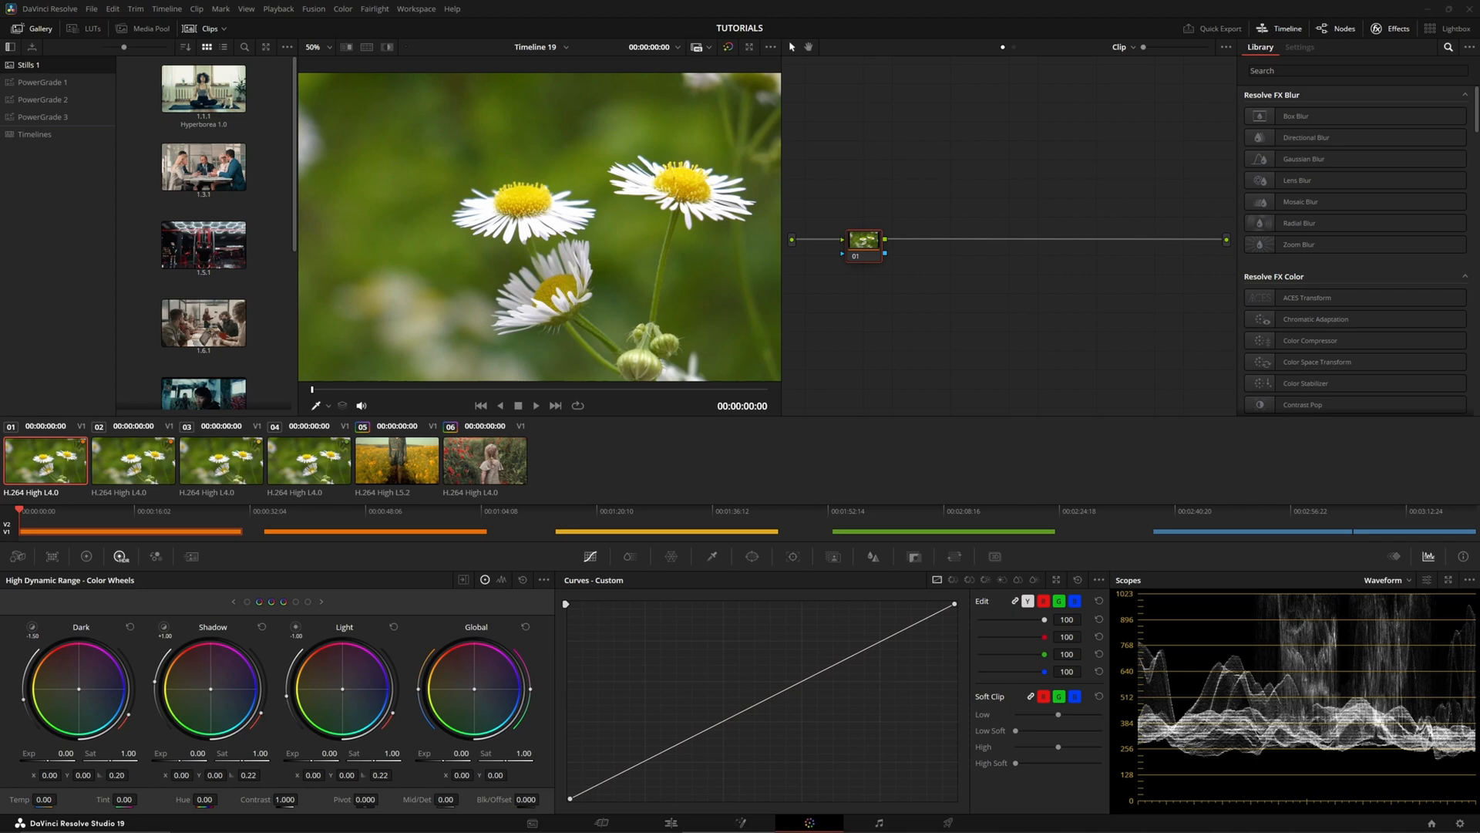
- Show daisy clip 01's grade in Primaries - Color Wheels, then select daisy clip 02
left_click(1464, 822)
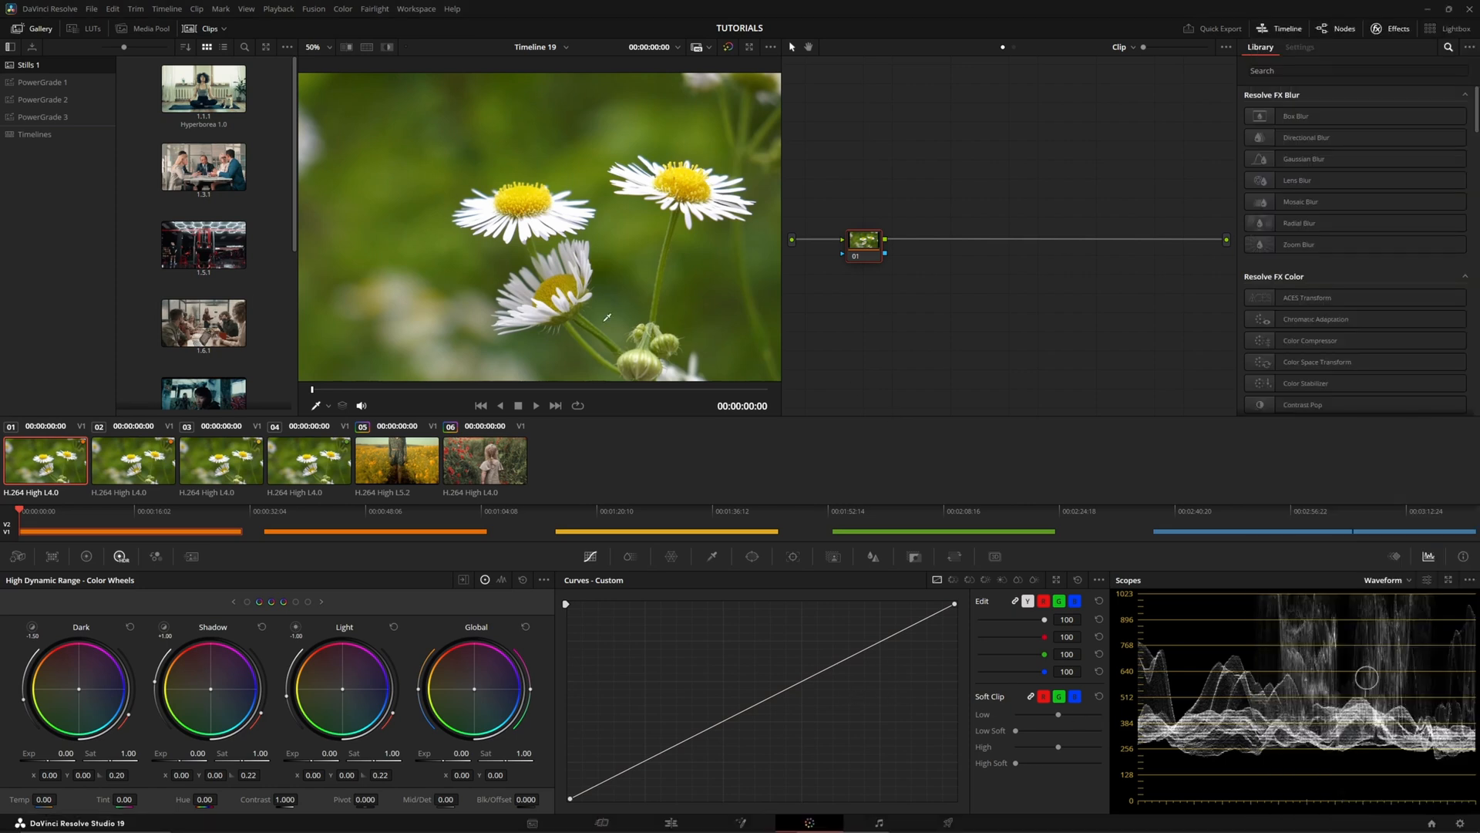
mouse_move(654, 479)
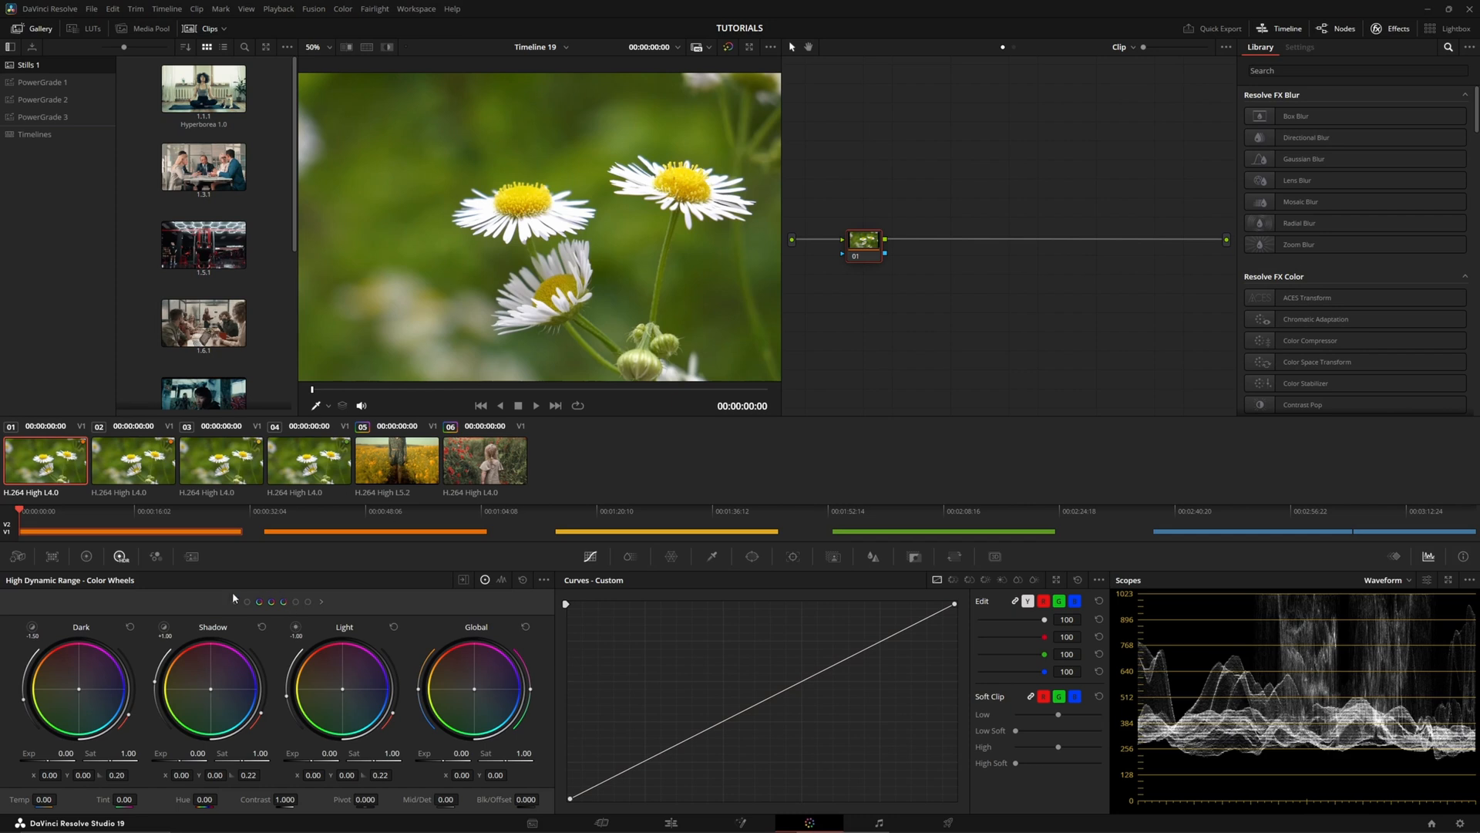
left_click(86, 556)
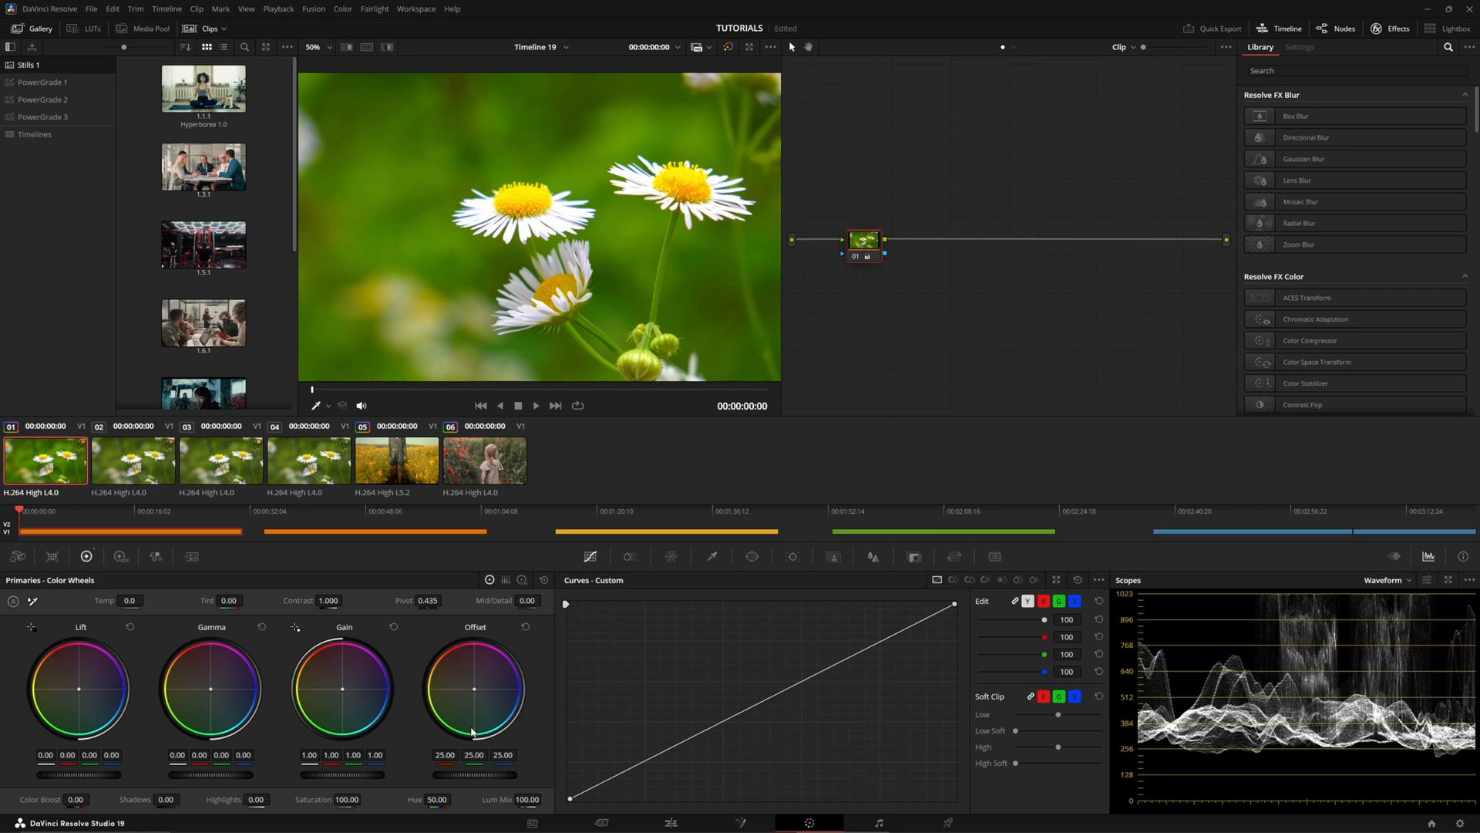
left_click(132, 460)
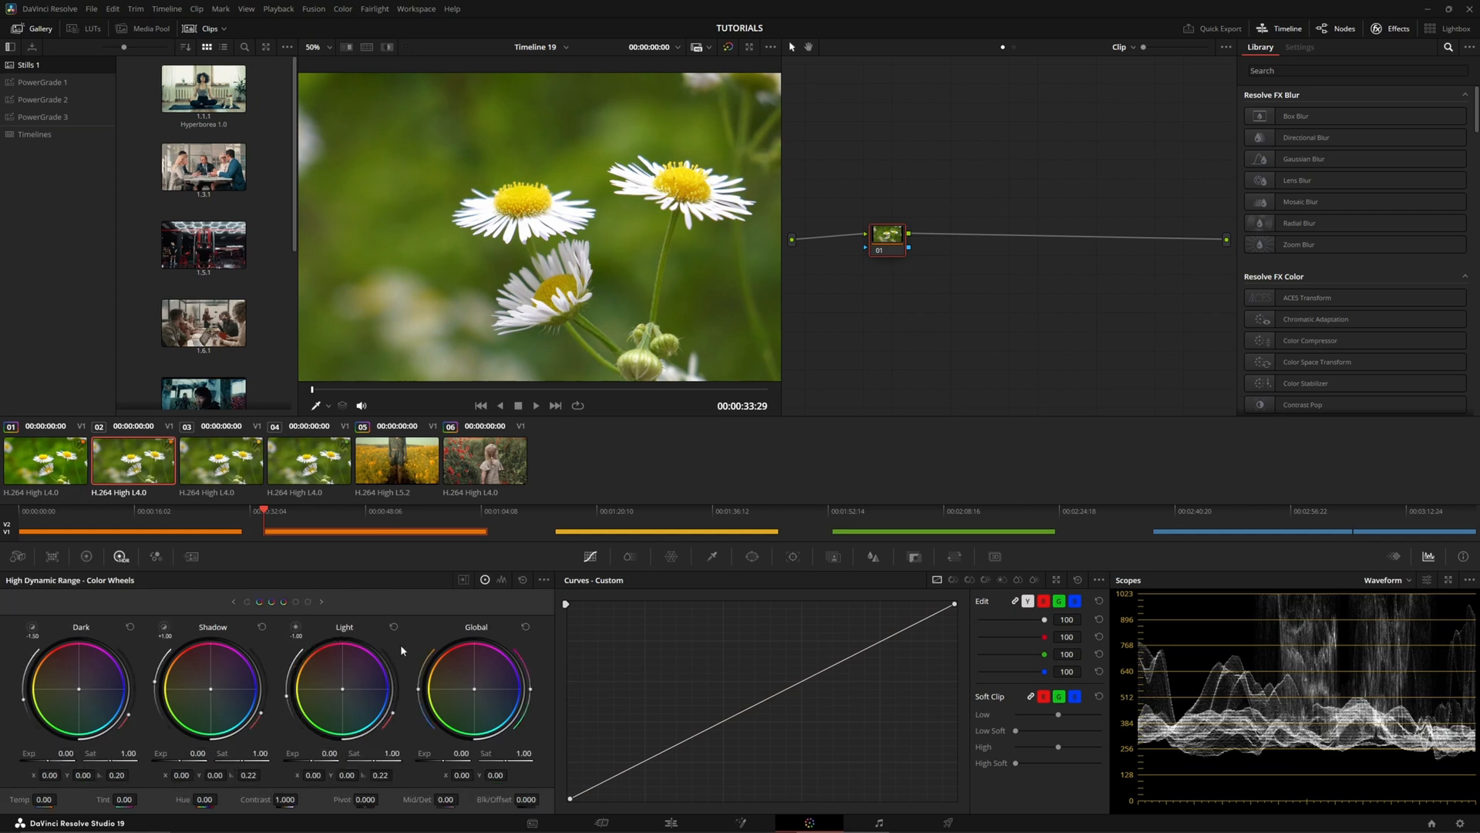
mouse_move(422, 655)
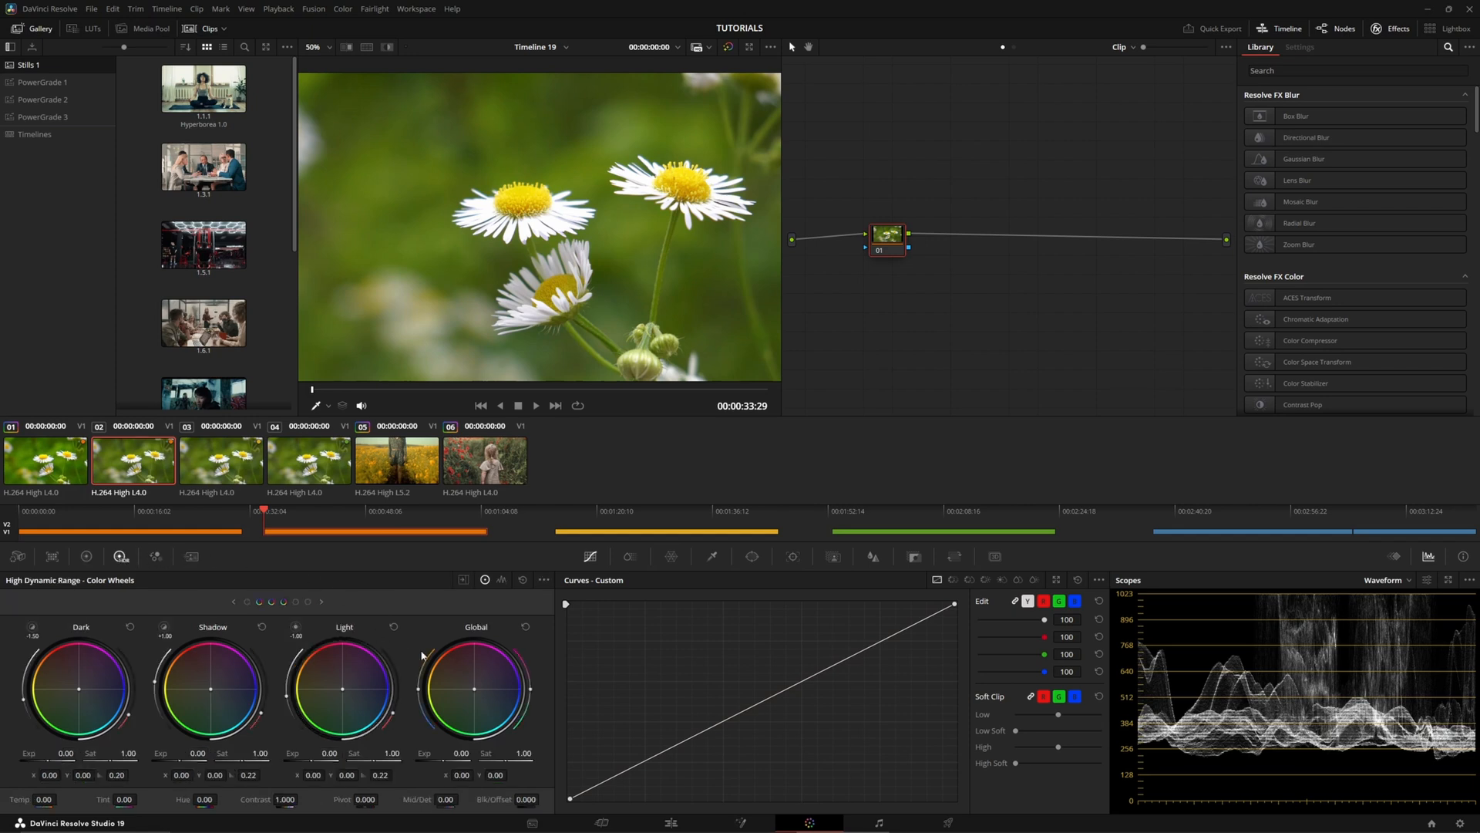
mouse_move(442, 660)
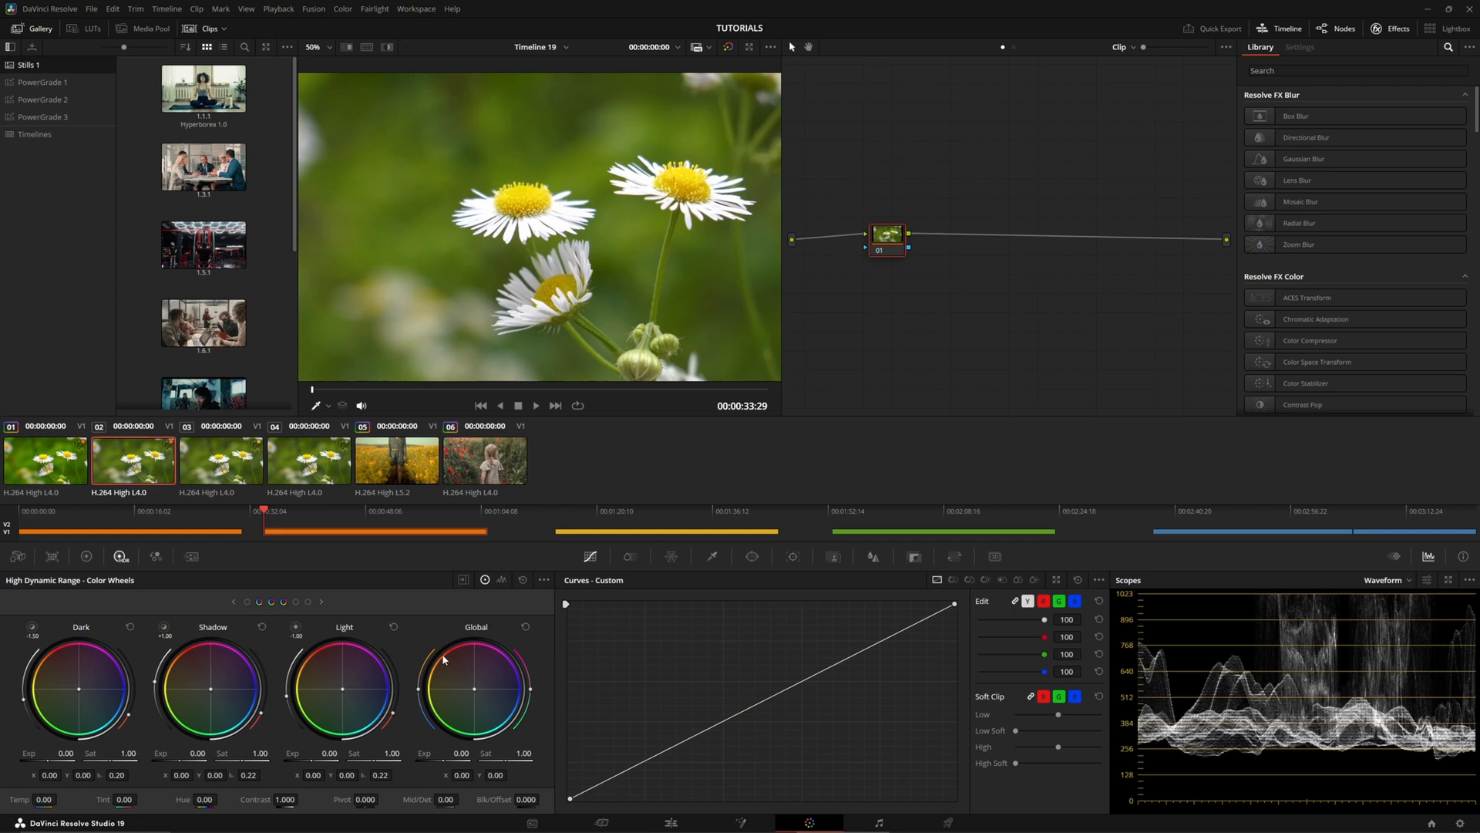
mouse_move(510, 656)
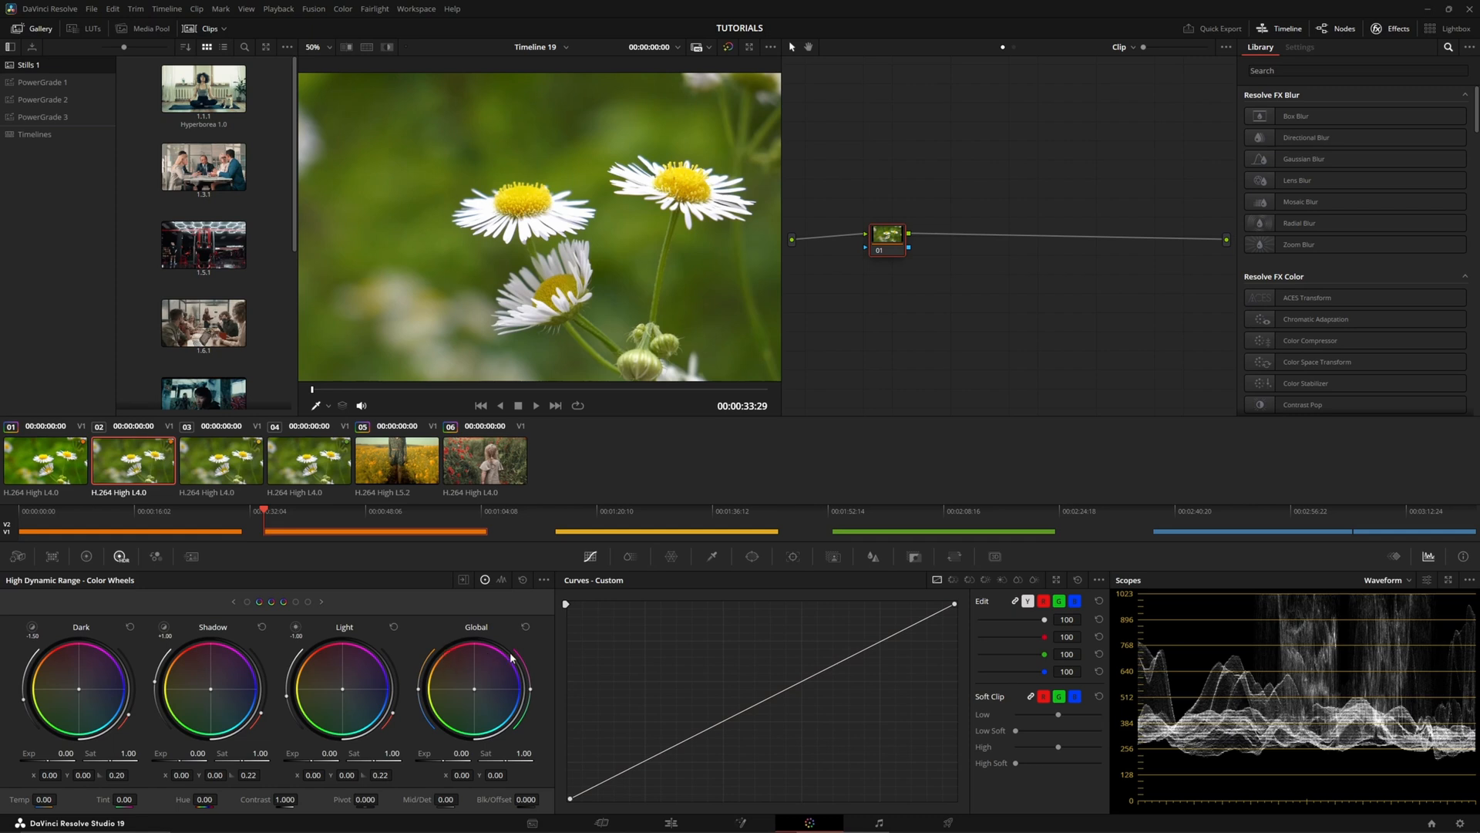
mouse_move(534, 666)
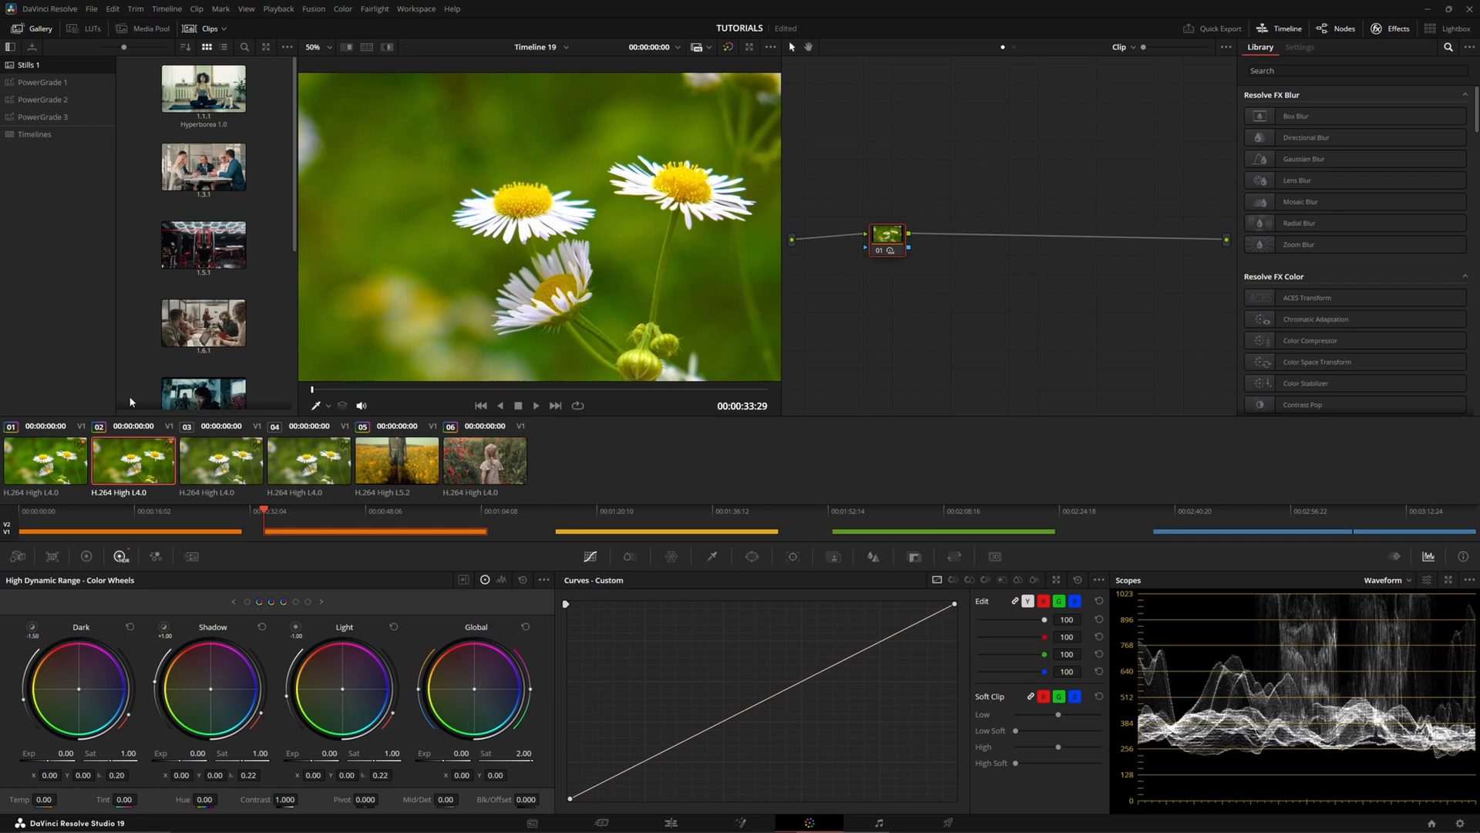
- Select daisy clip 03 and bring up its node's options menu
left_click(221, 459)
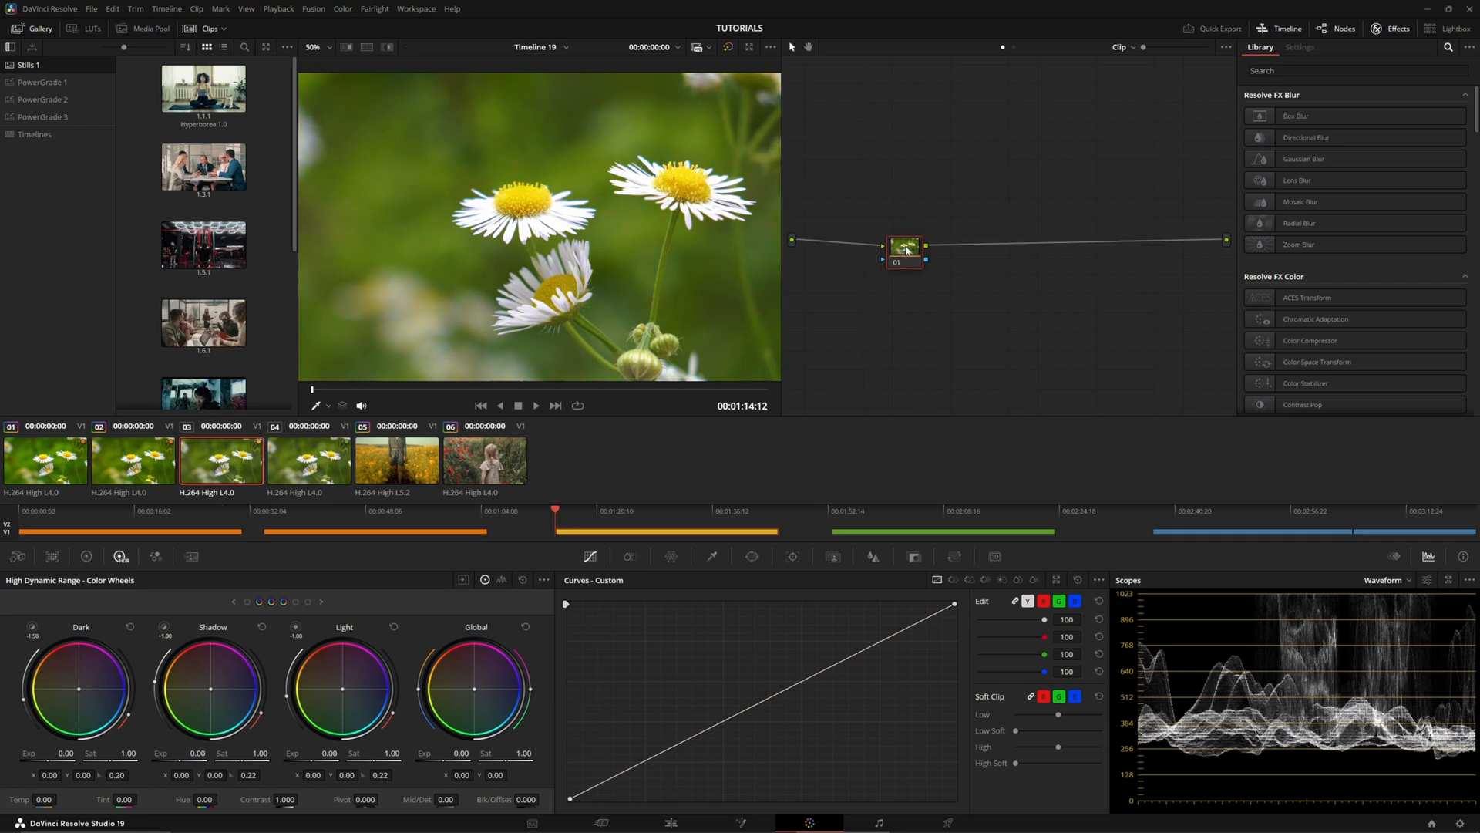
right_click(903, 247)
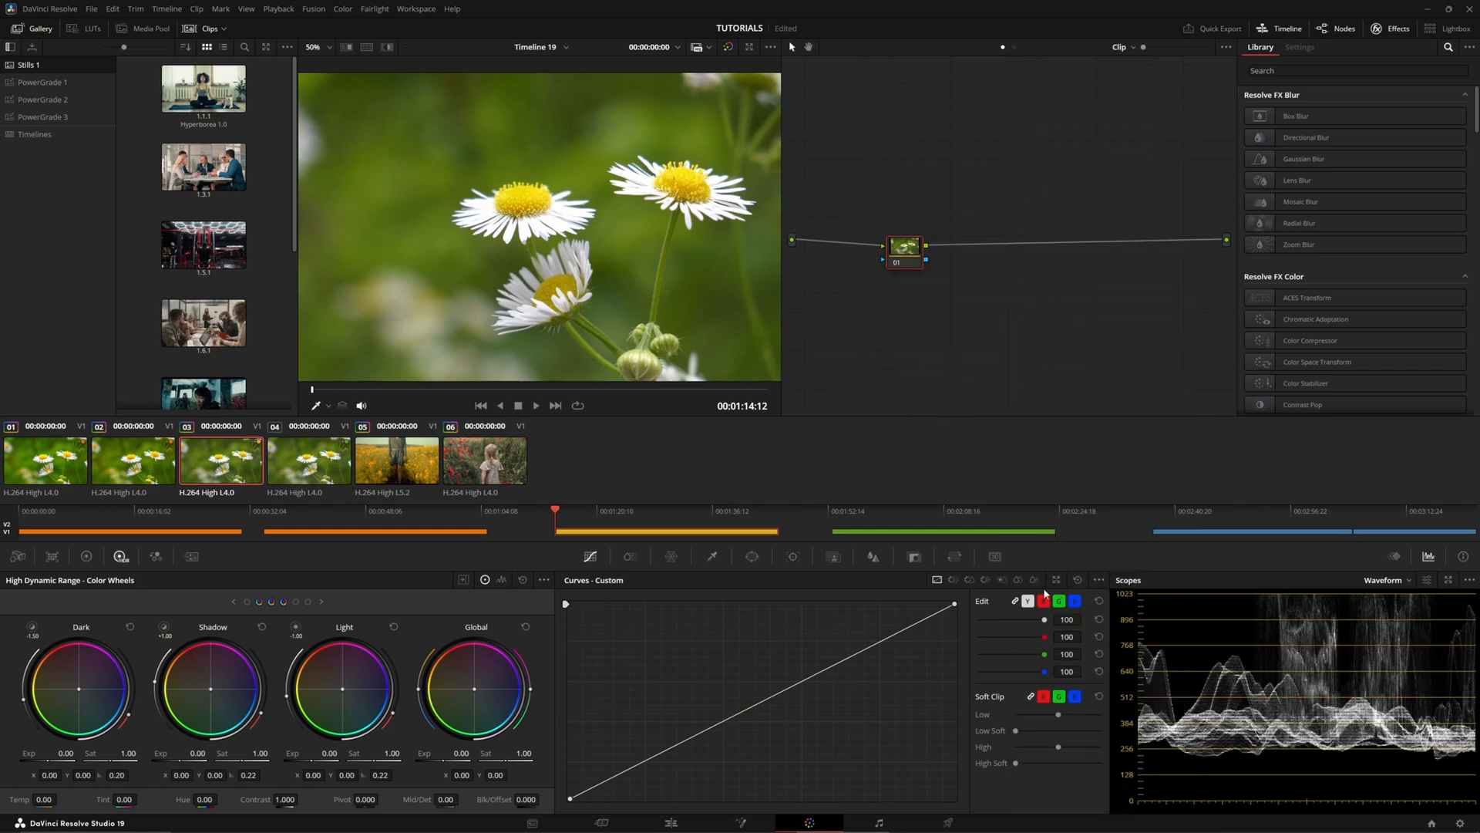
- Bring up the options menu for the clip's node in the Node Editor
right_click(905, 245)
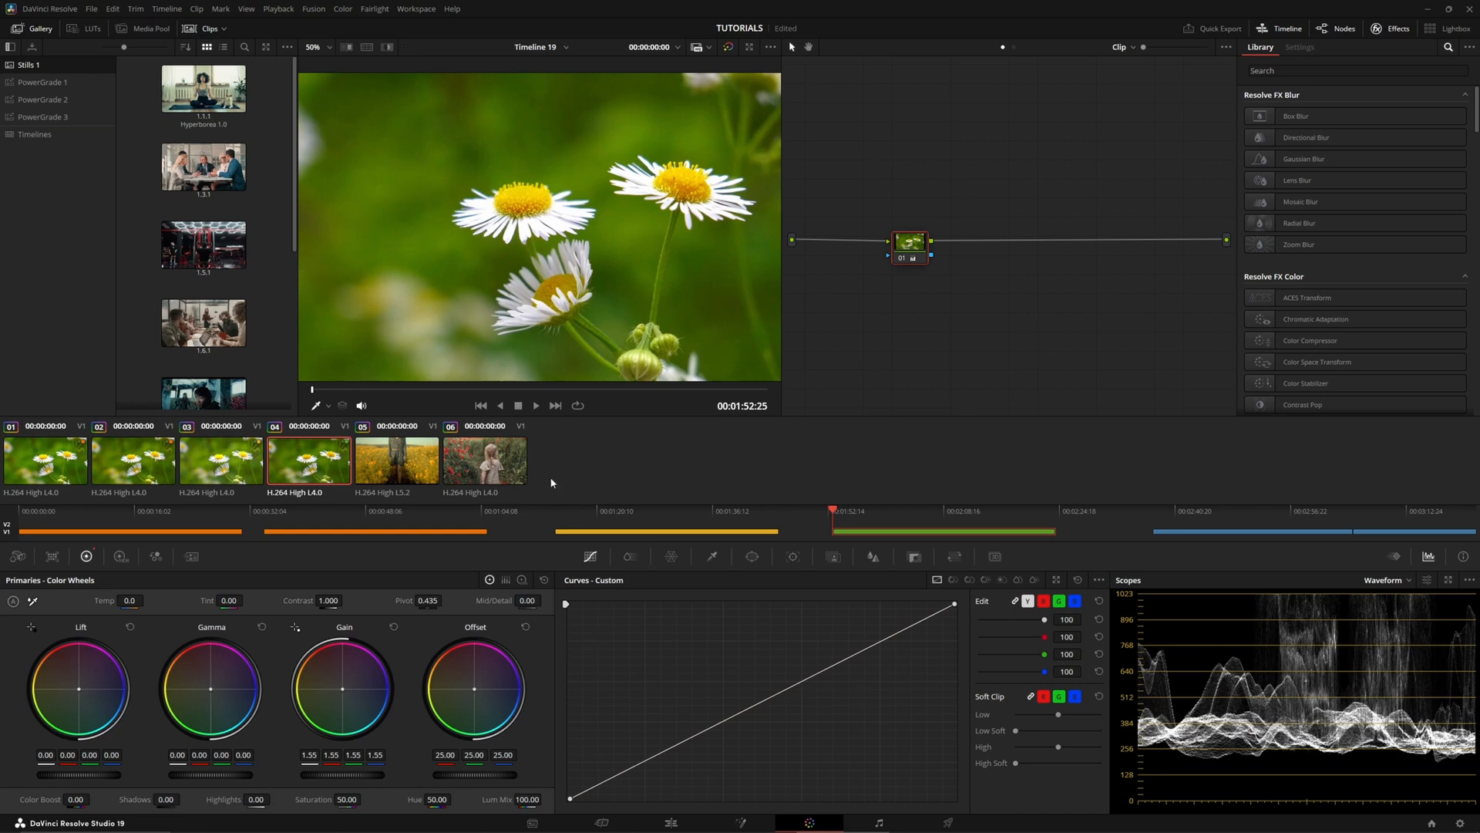
- Select daisy clip 01, whose wheels show gain 1.00 and saturation 100
left_click(45, 460)
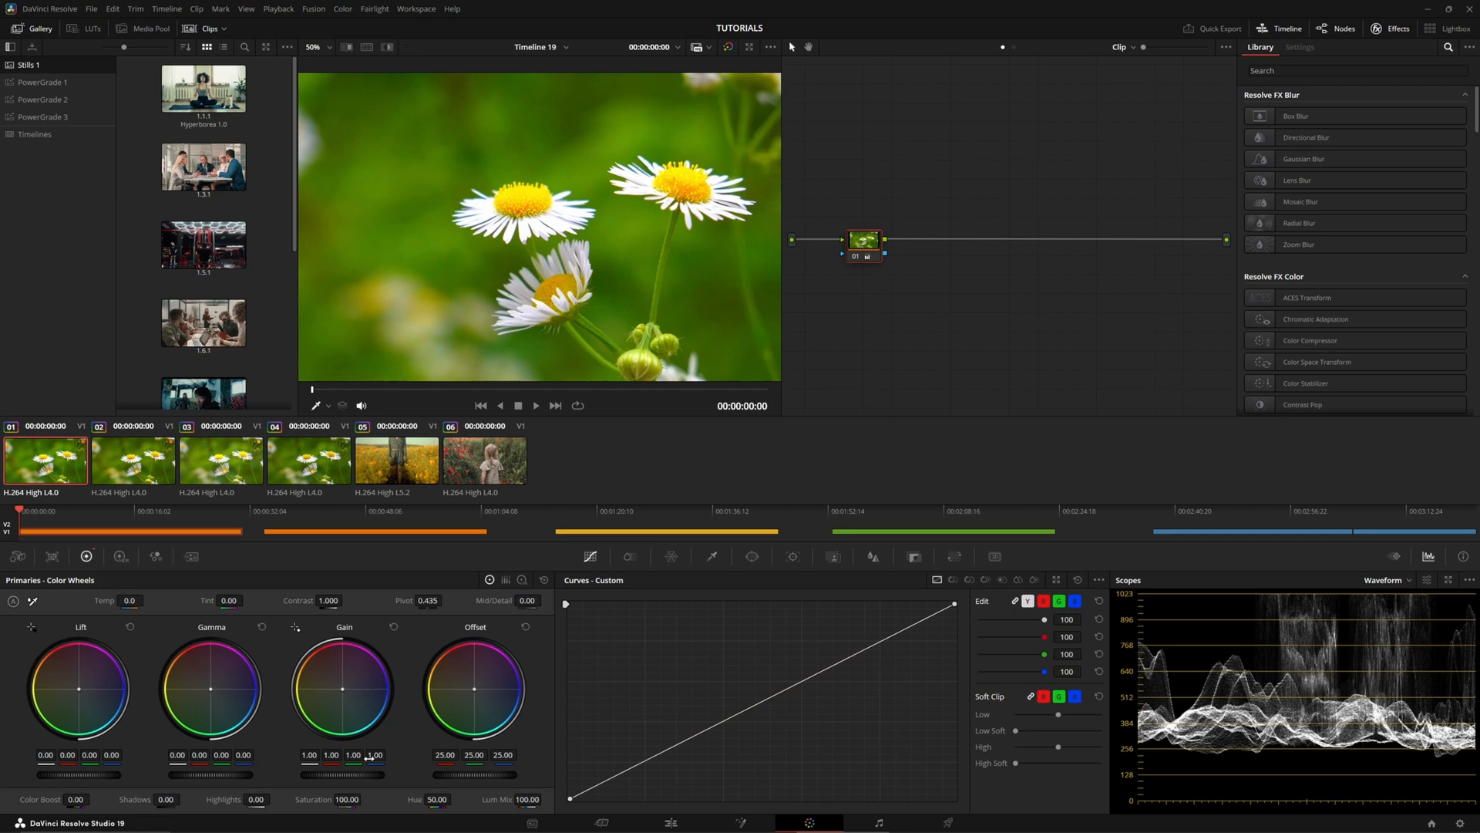
mouse_move(697, 783)
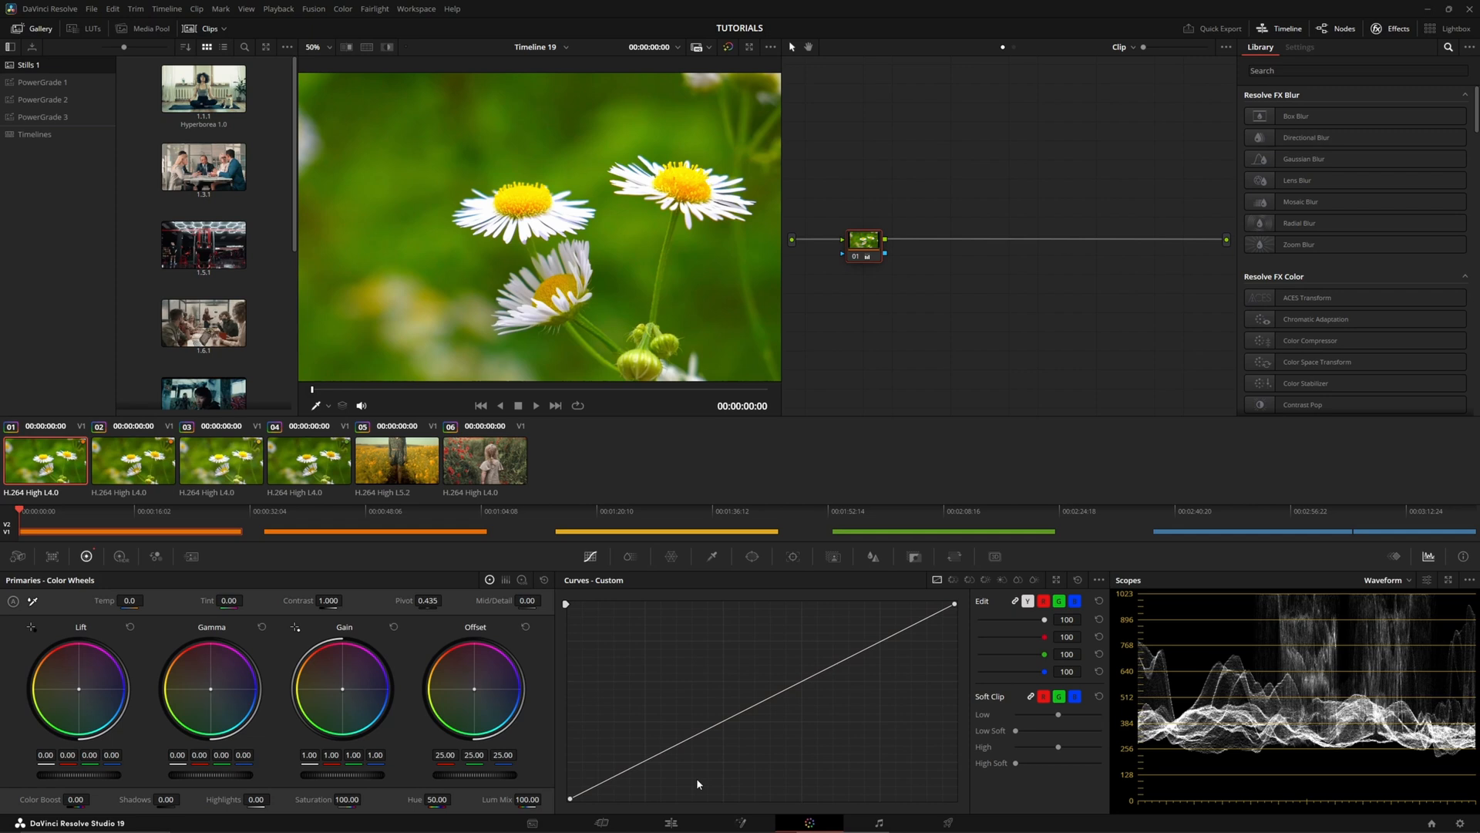
- Select daisy clip 02, whose wheels show saturation 50 and gain 1.00
left_click(132, 462)
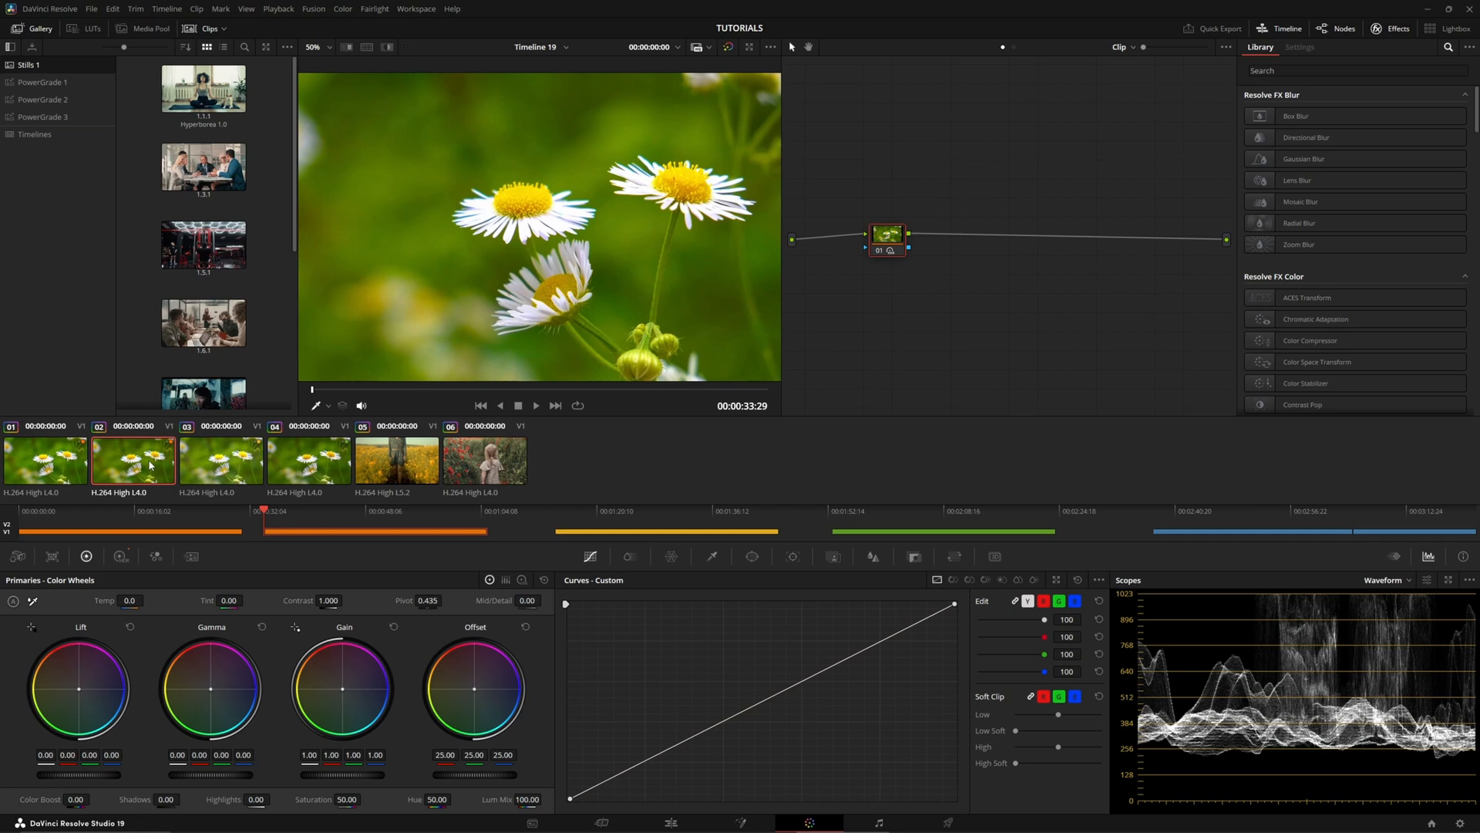
mouse_move(189, 466)
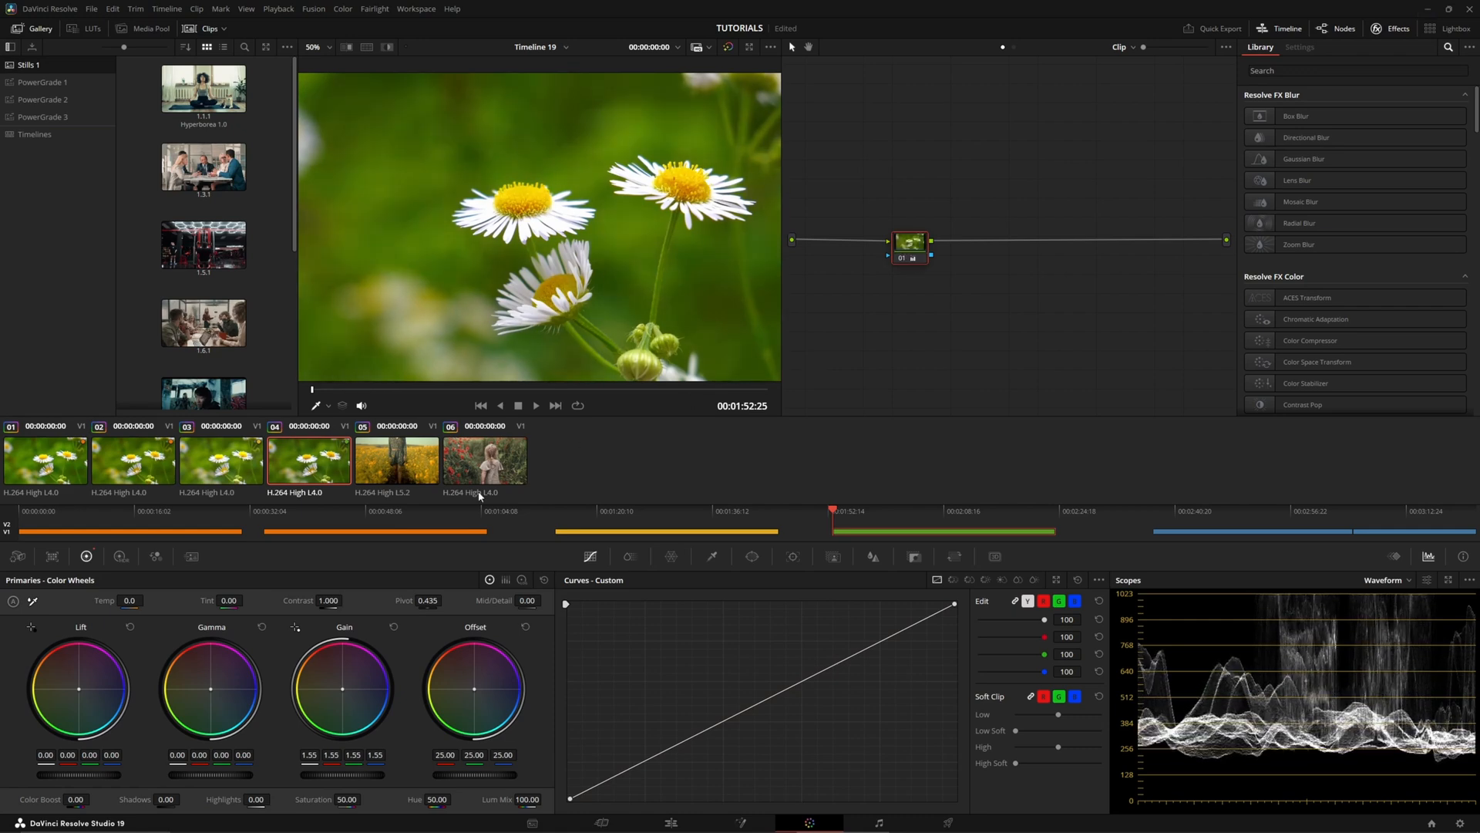
- Step through daisy clips 03 and 04, then select poppy clip 06 with its two nodes
left_click(221, 461)
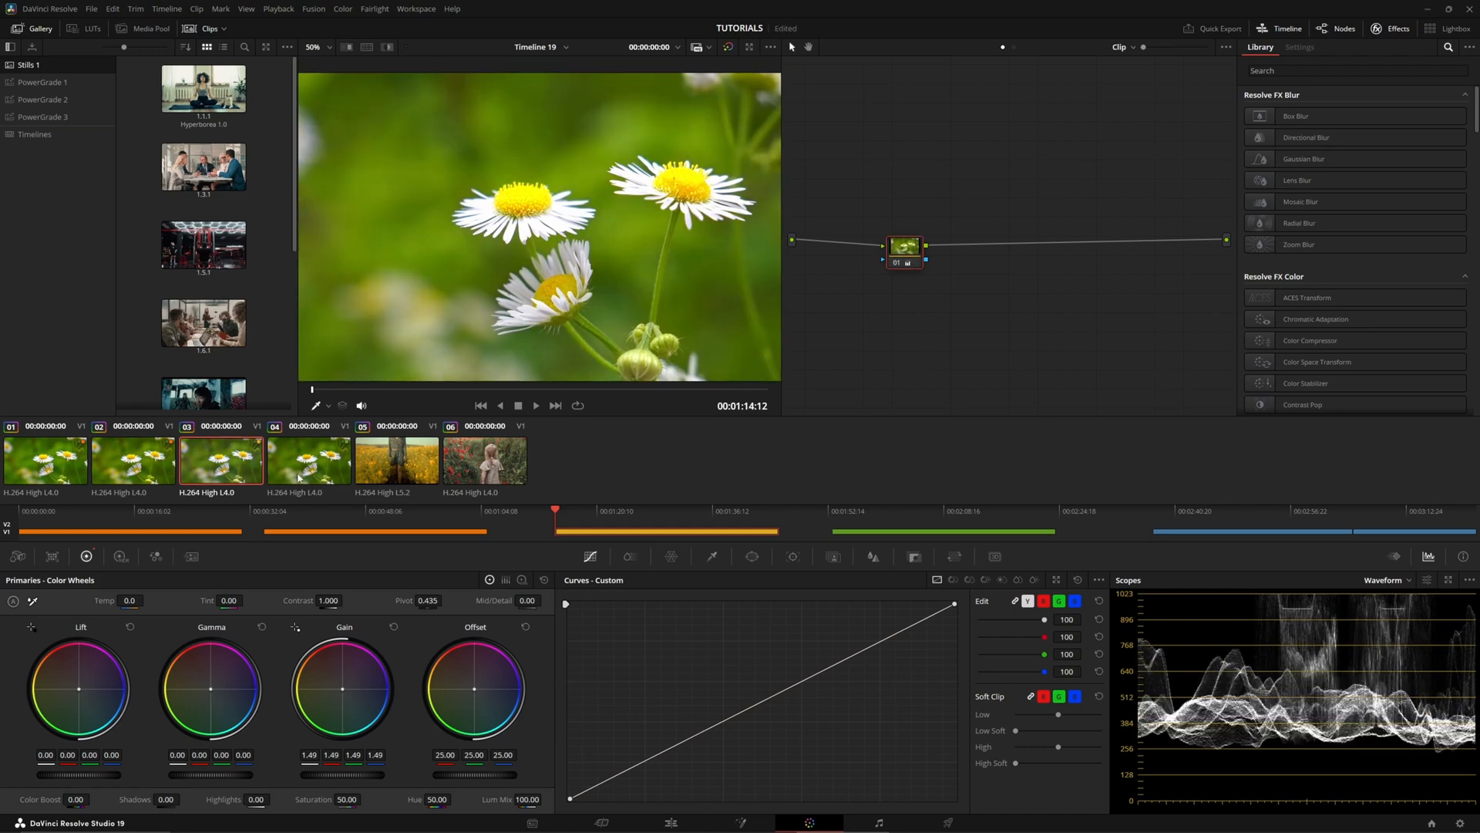
left_click(309, 461)
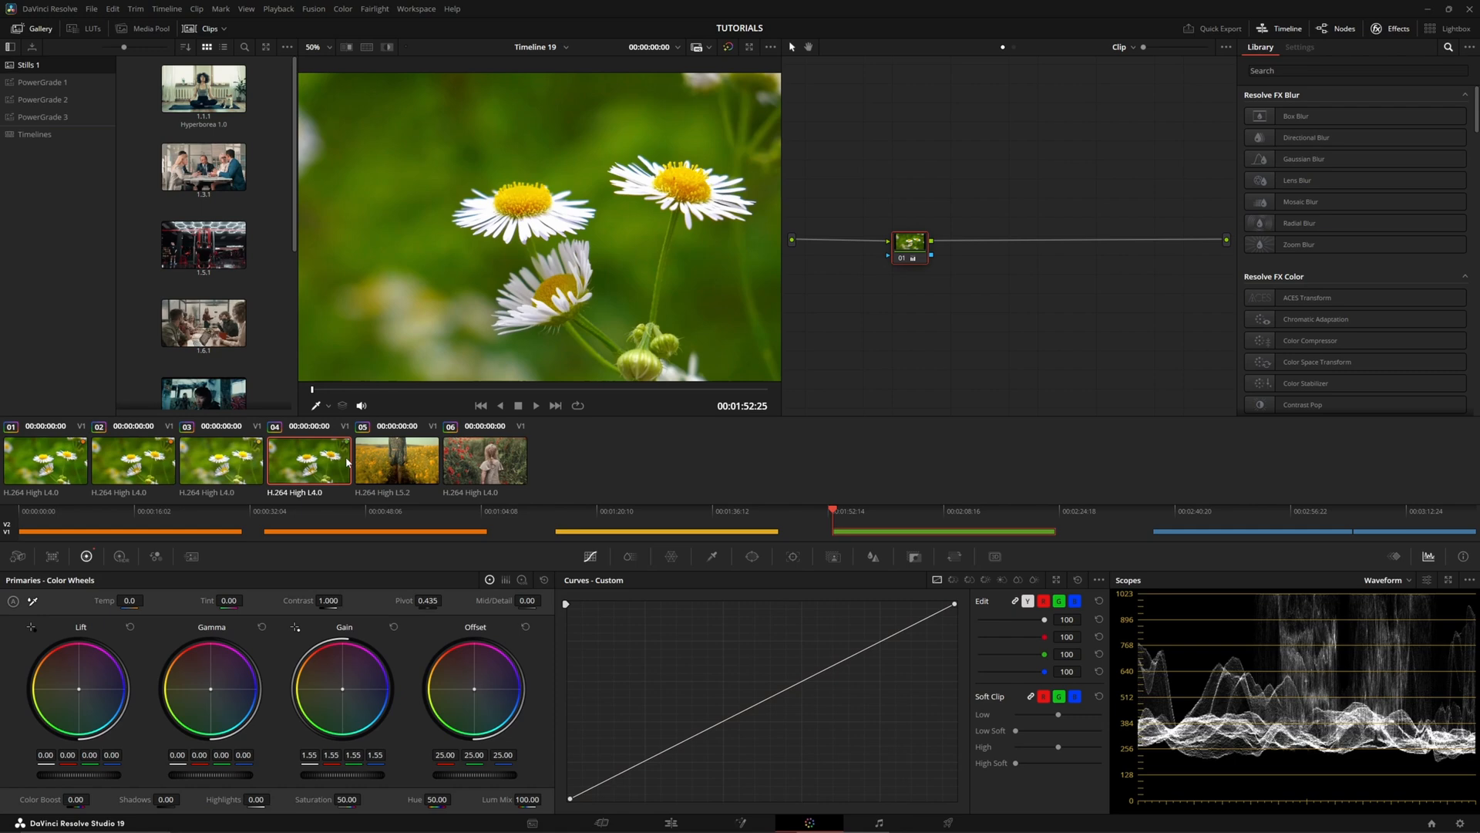
left_click(484, 460)
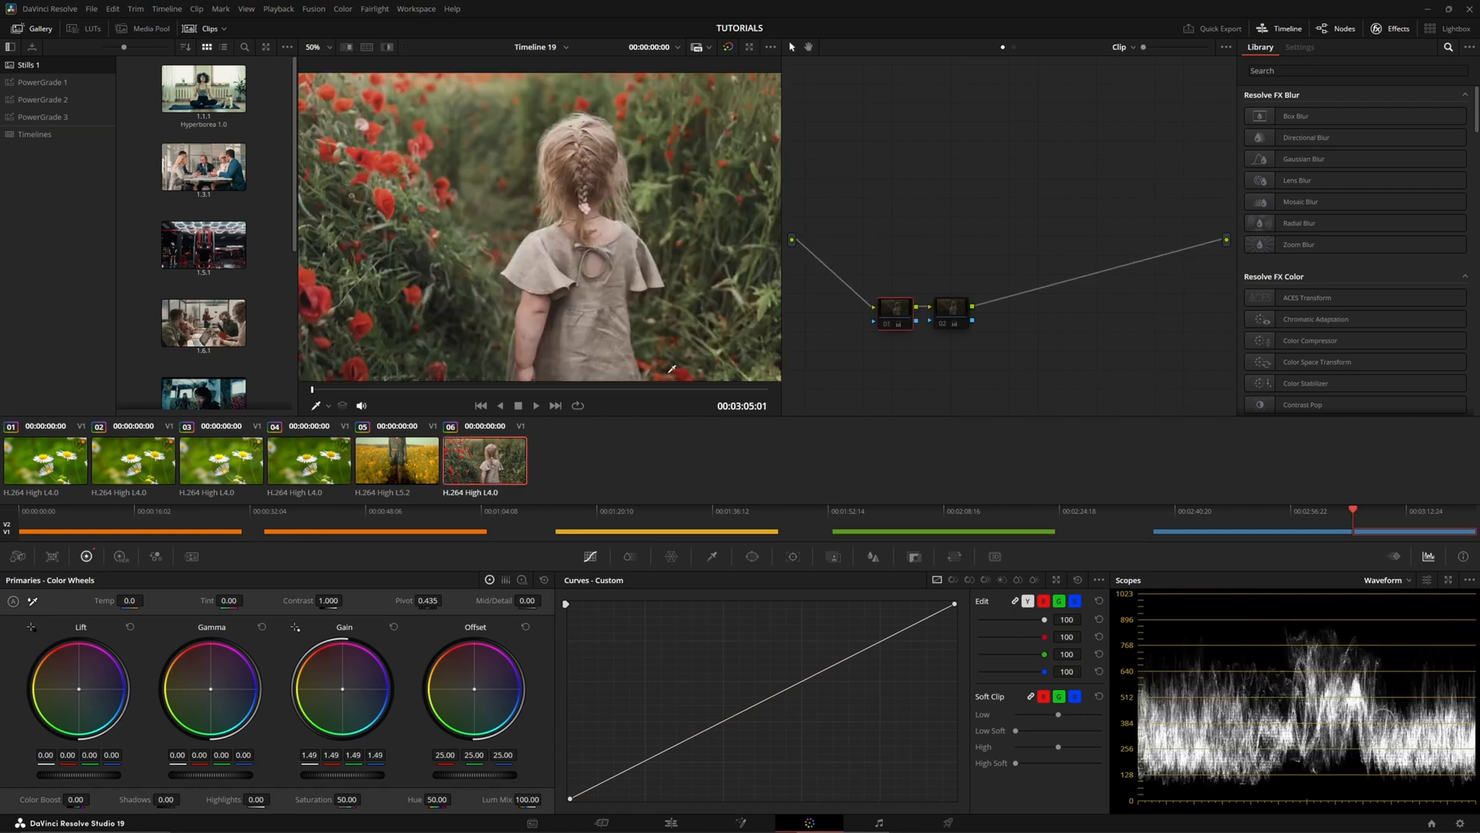
- Select yellow flower clip 05 and dismiss its node options menu
left_click(396, 461)
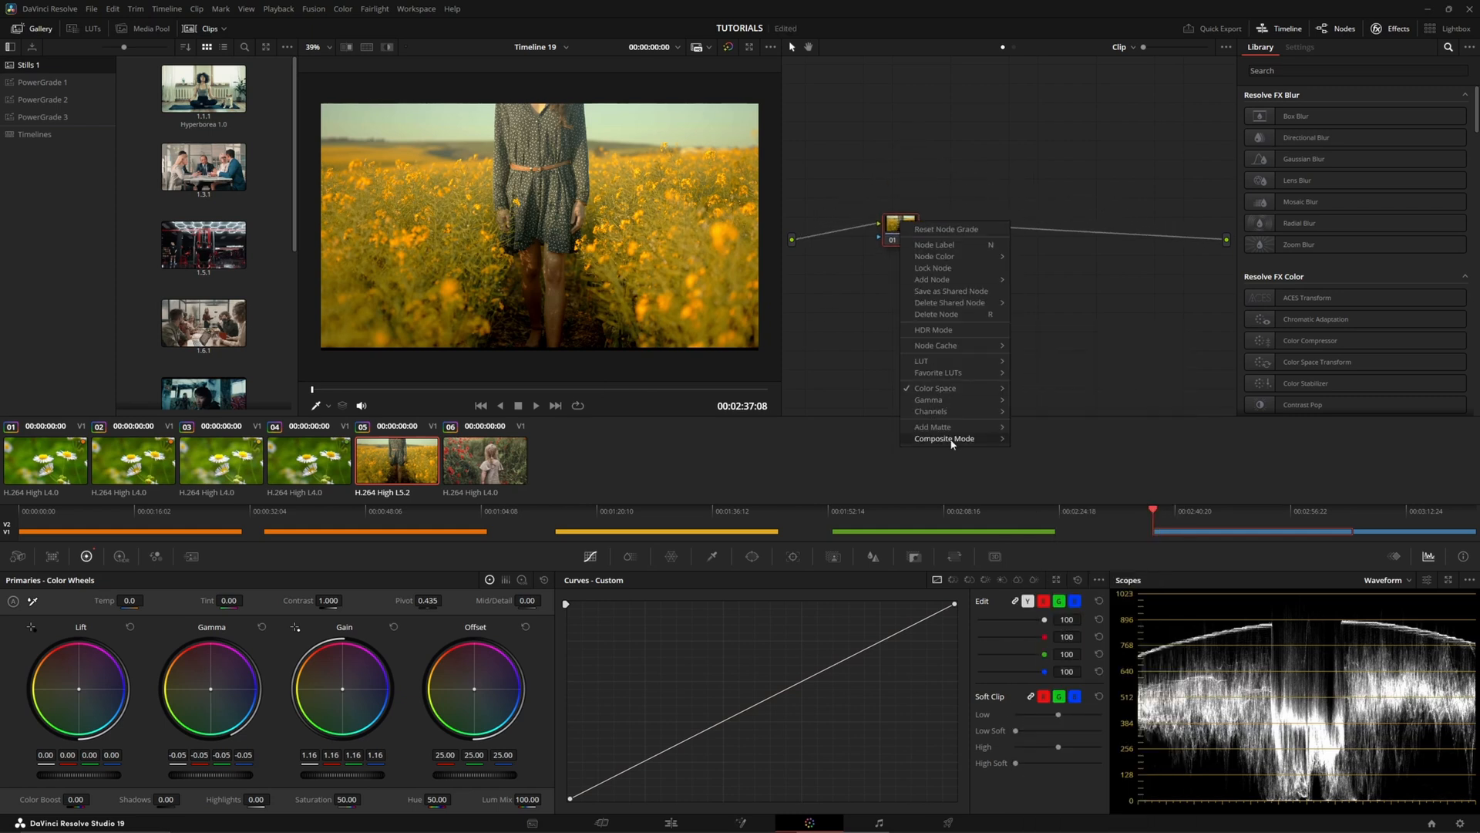
left_click(886, 585)
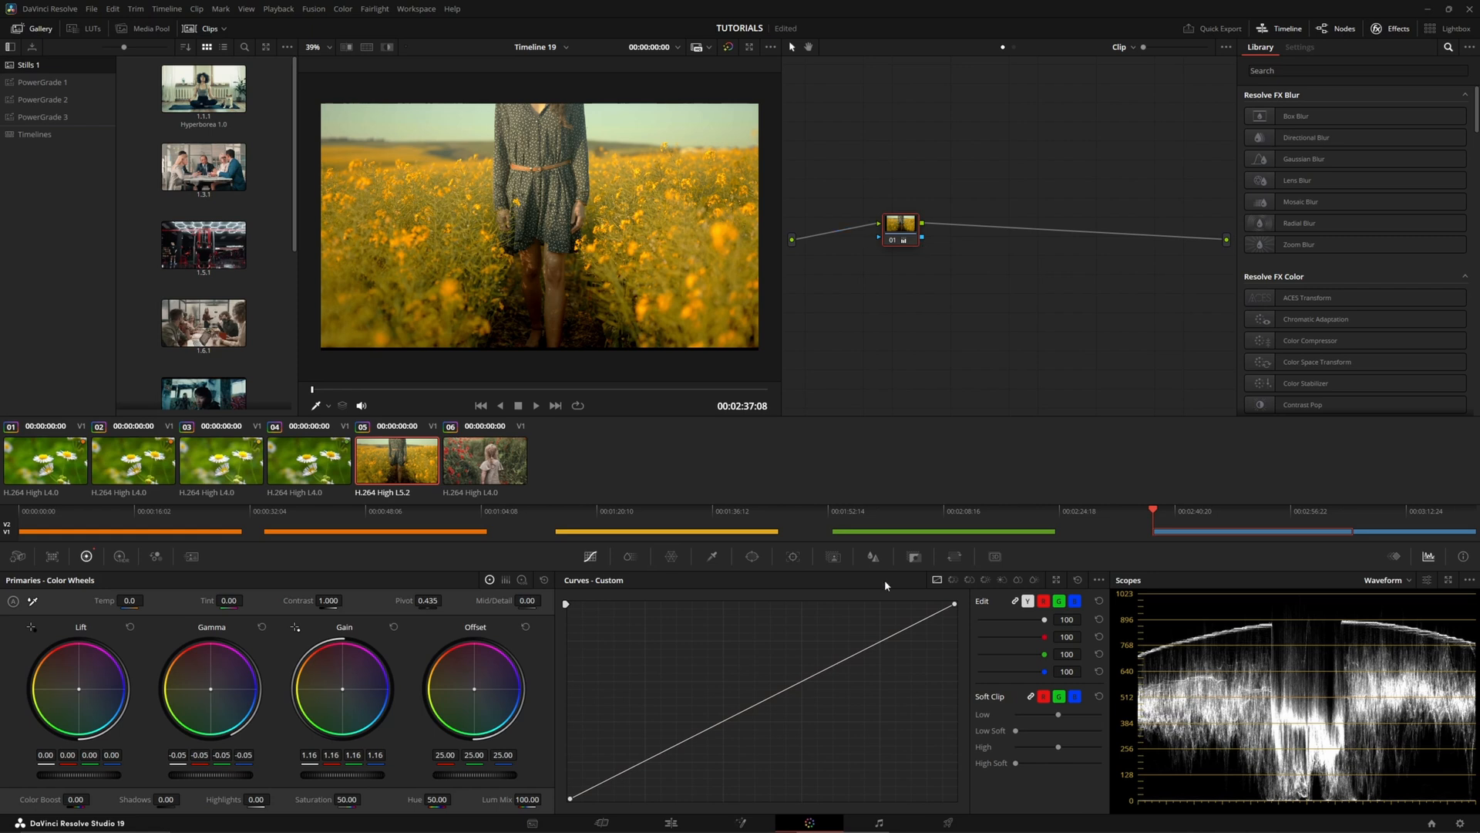
mouse_move(803, 614)
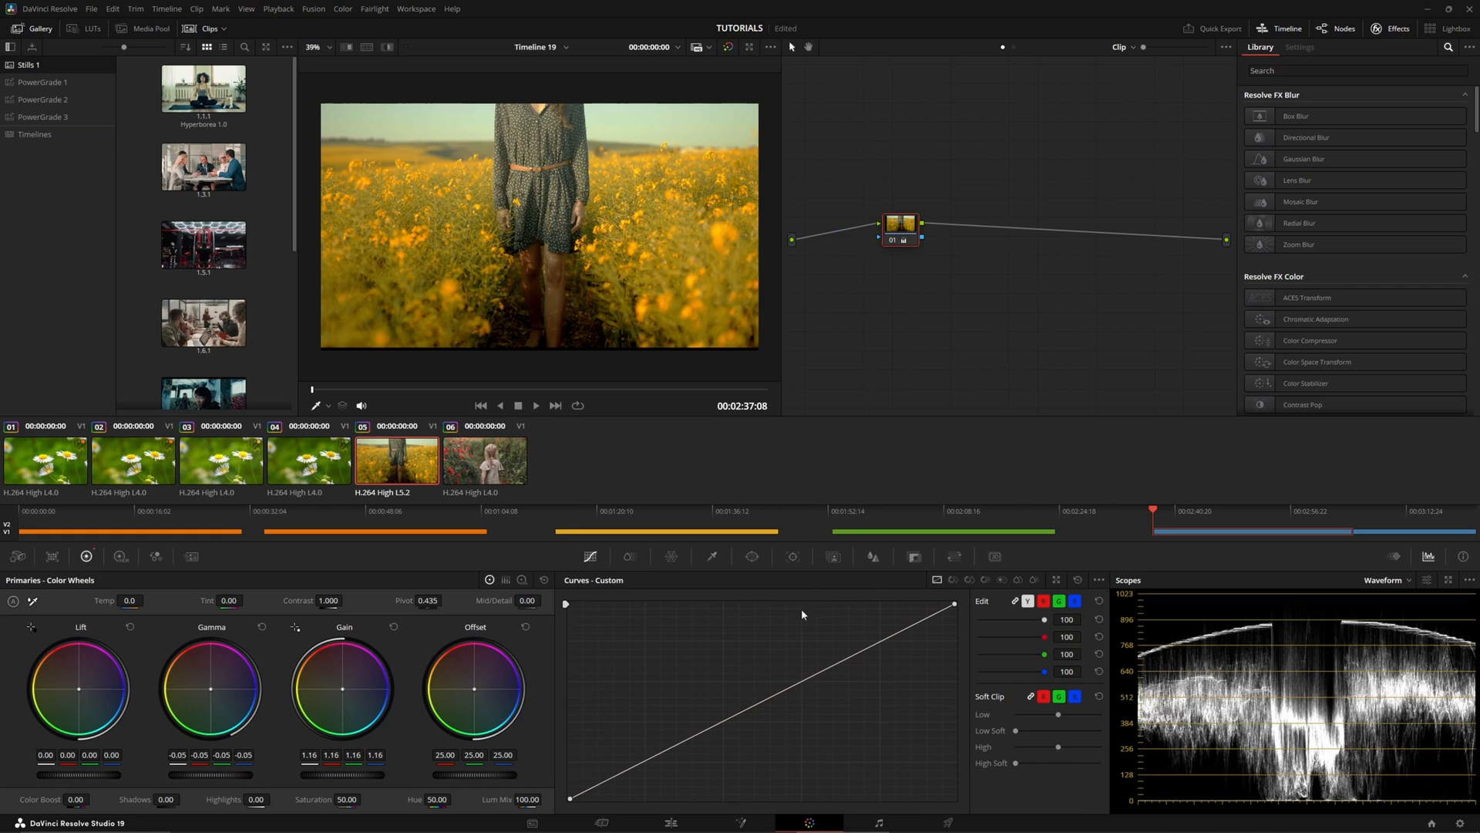
mouse_move(857, 672)
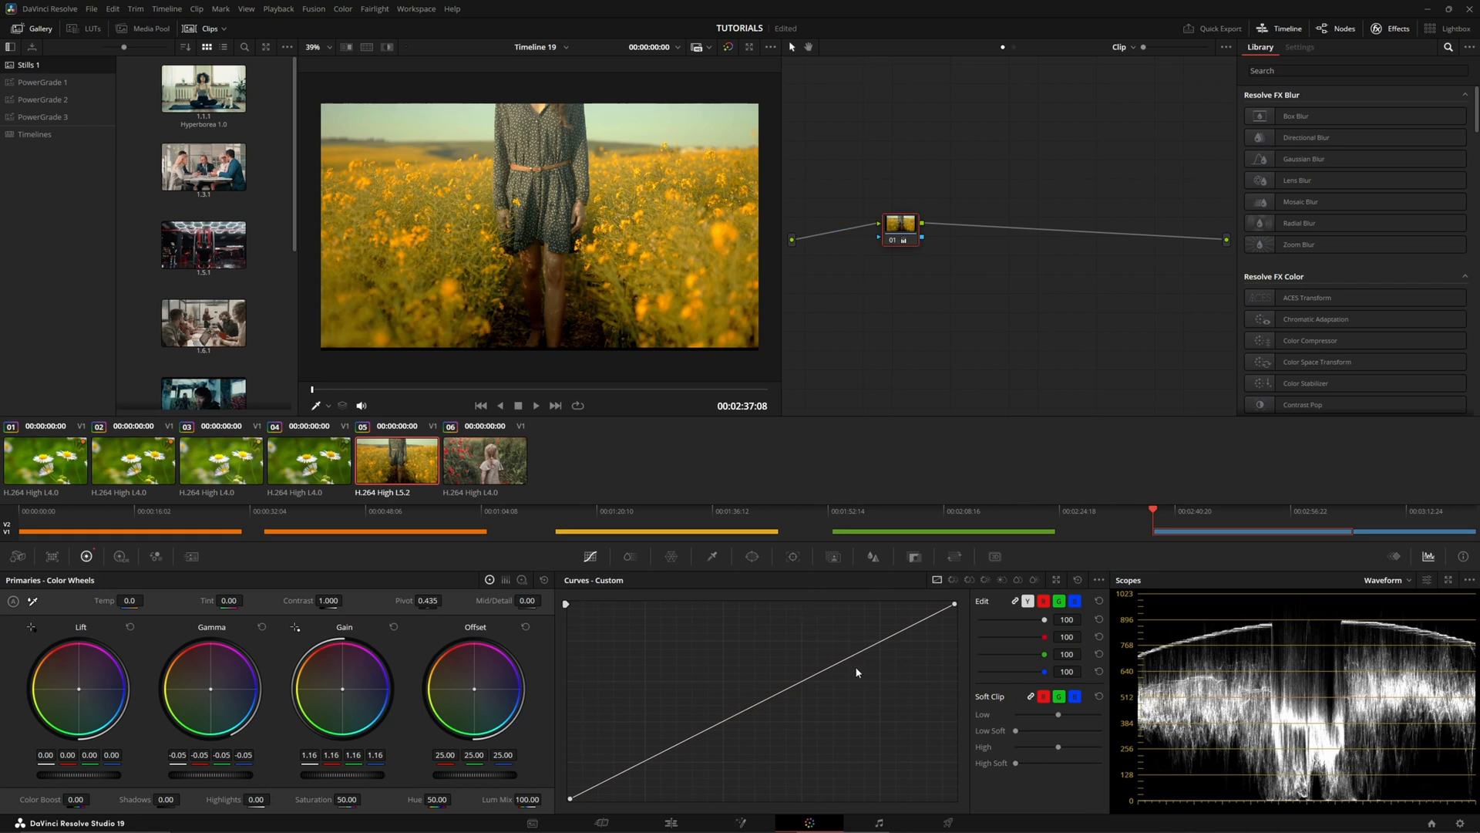
mouse_move(707, 702)
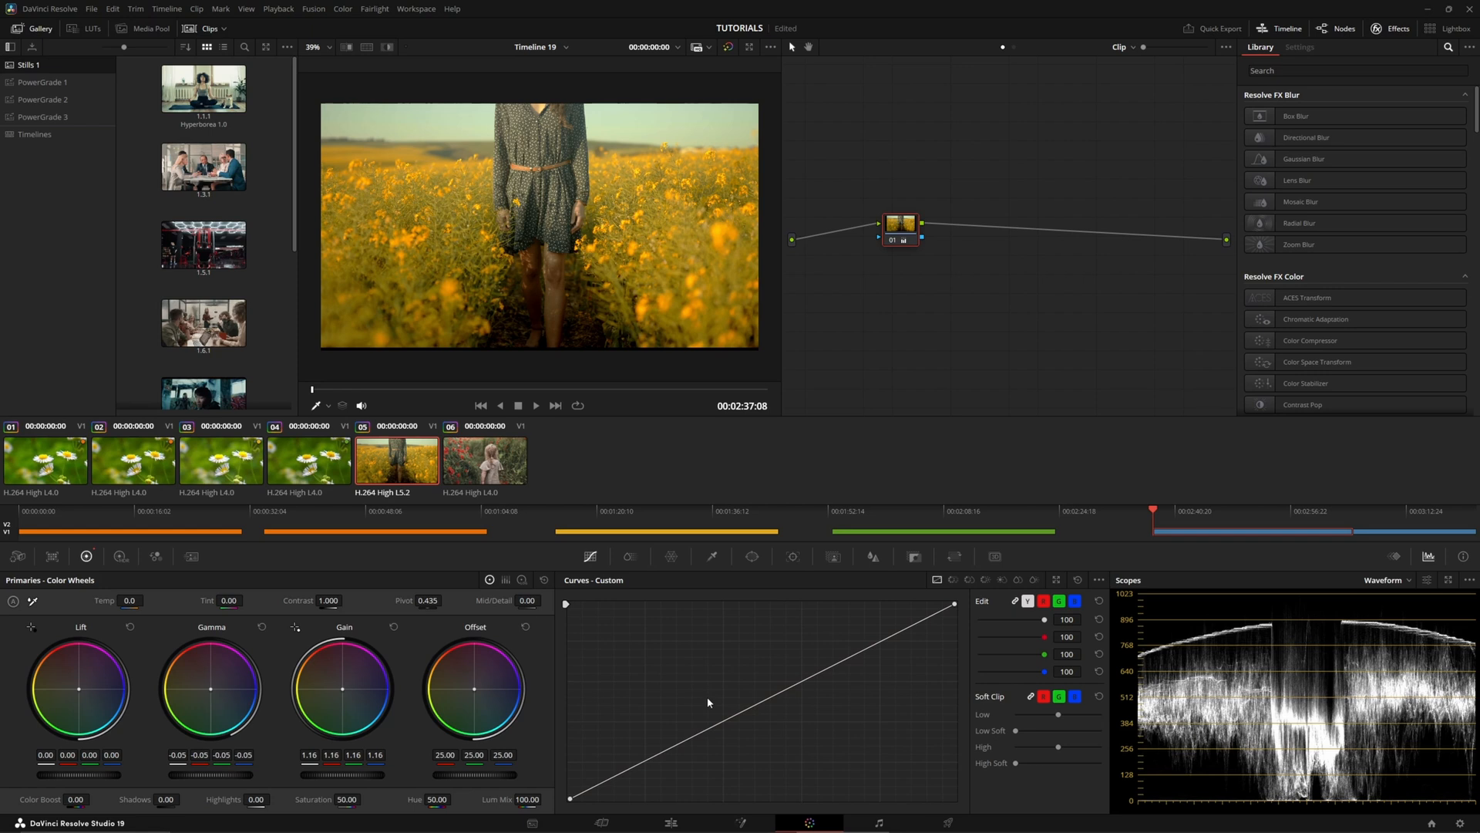
mouse_move(710, 685)
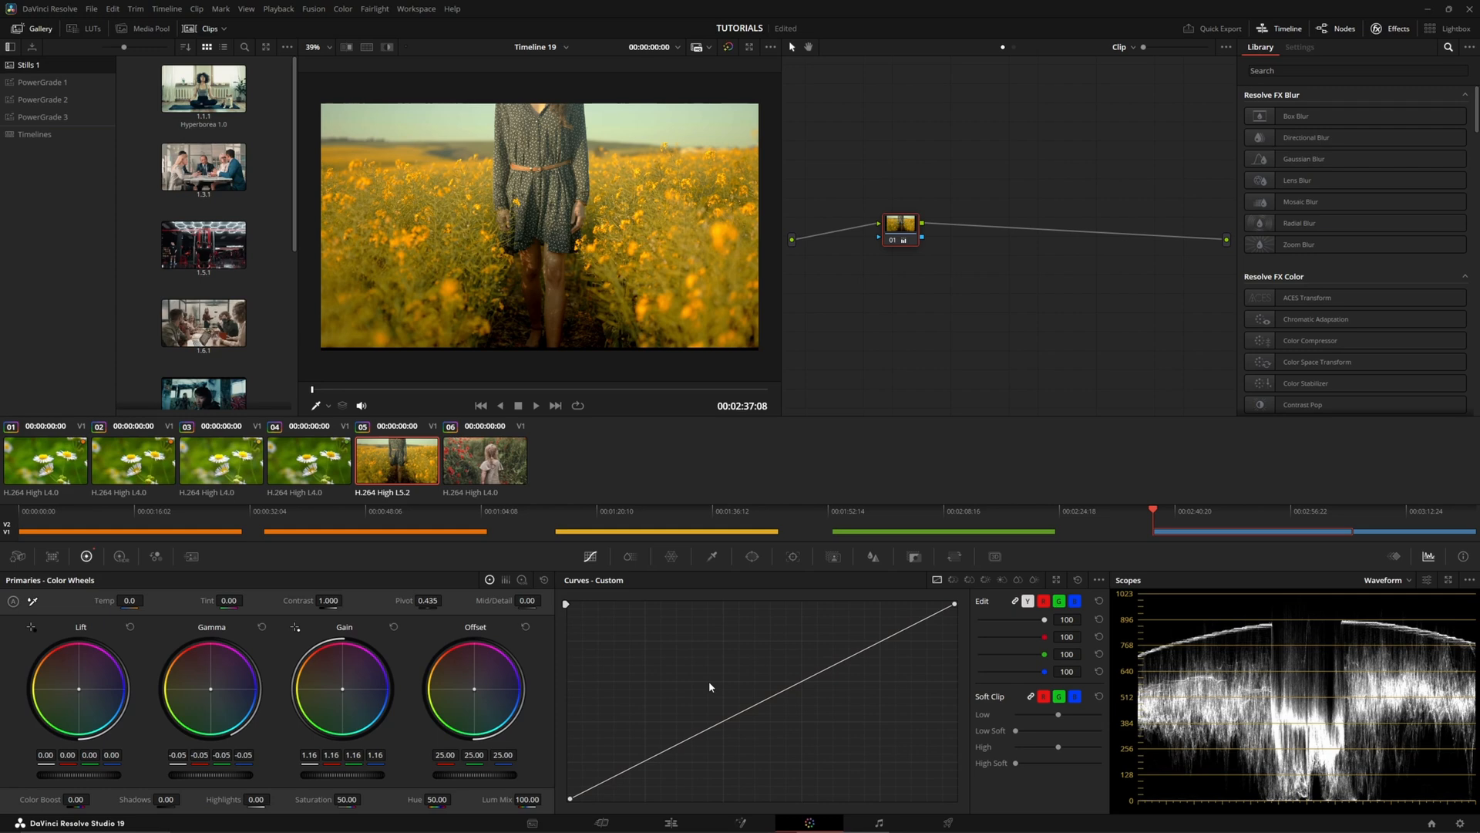
- Select daisy clip 04, then return to yellow flower clip 05
left_click(309, 460)
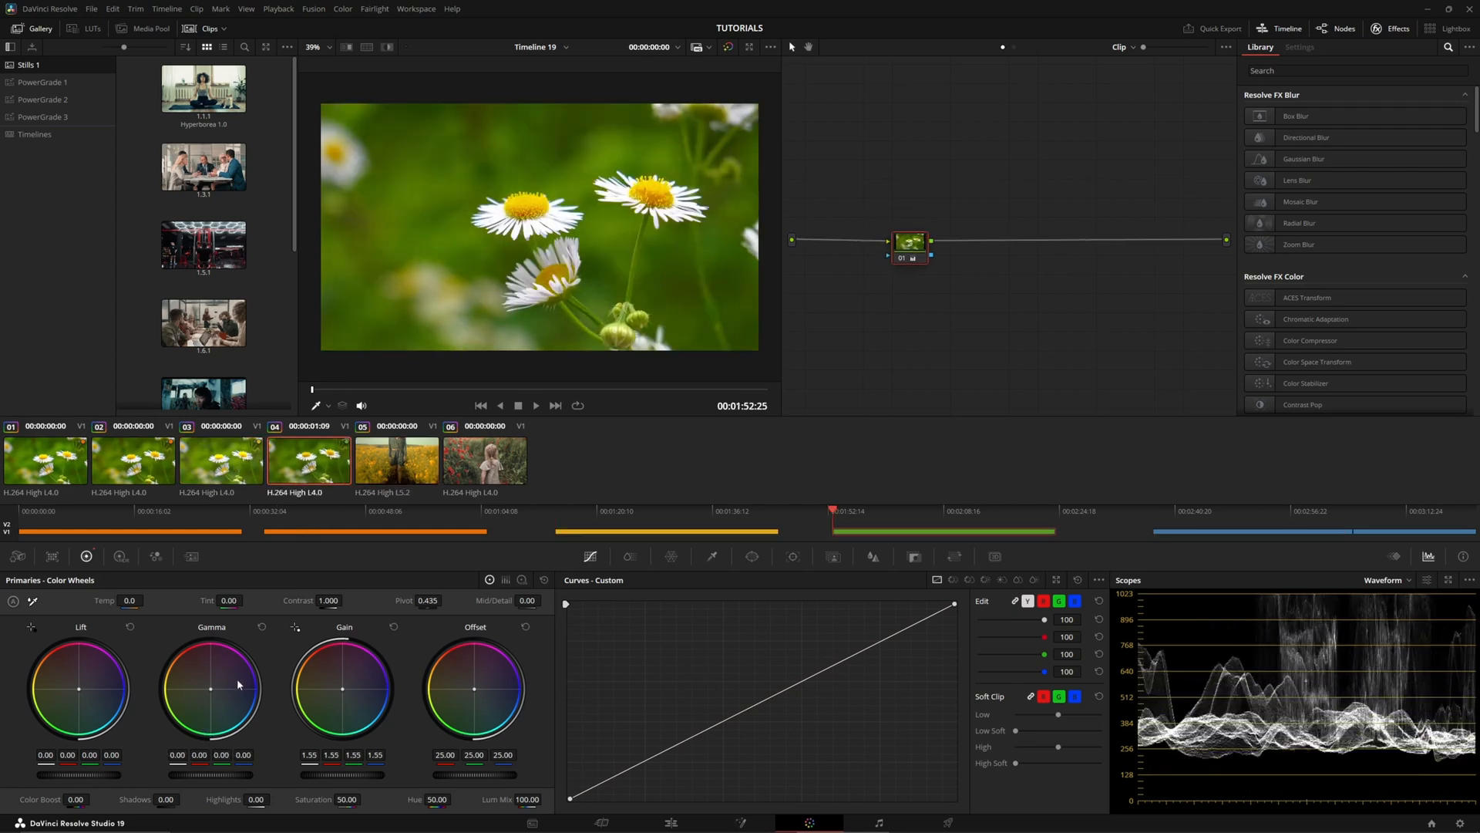
mouse_move(250, 690)
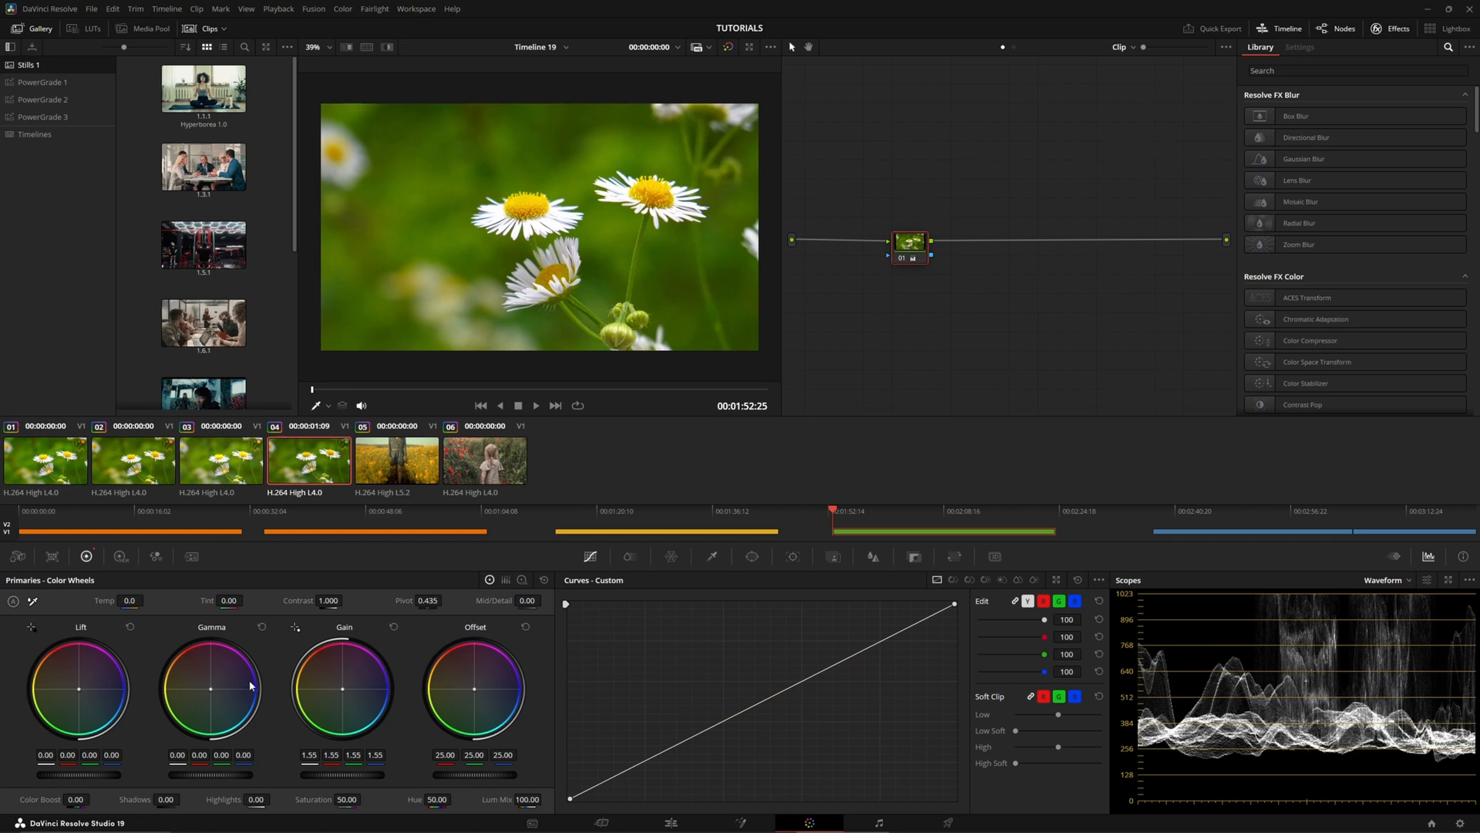
mouse_move(247, 681)
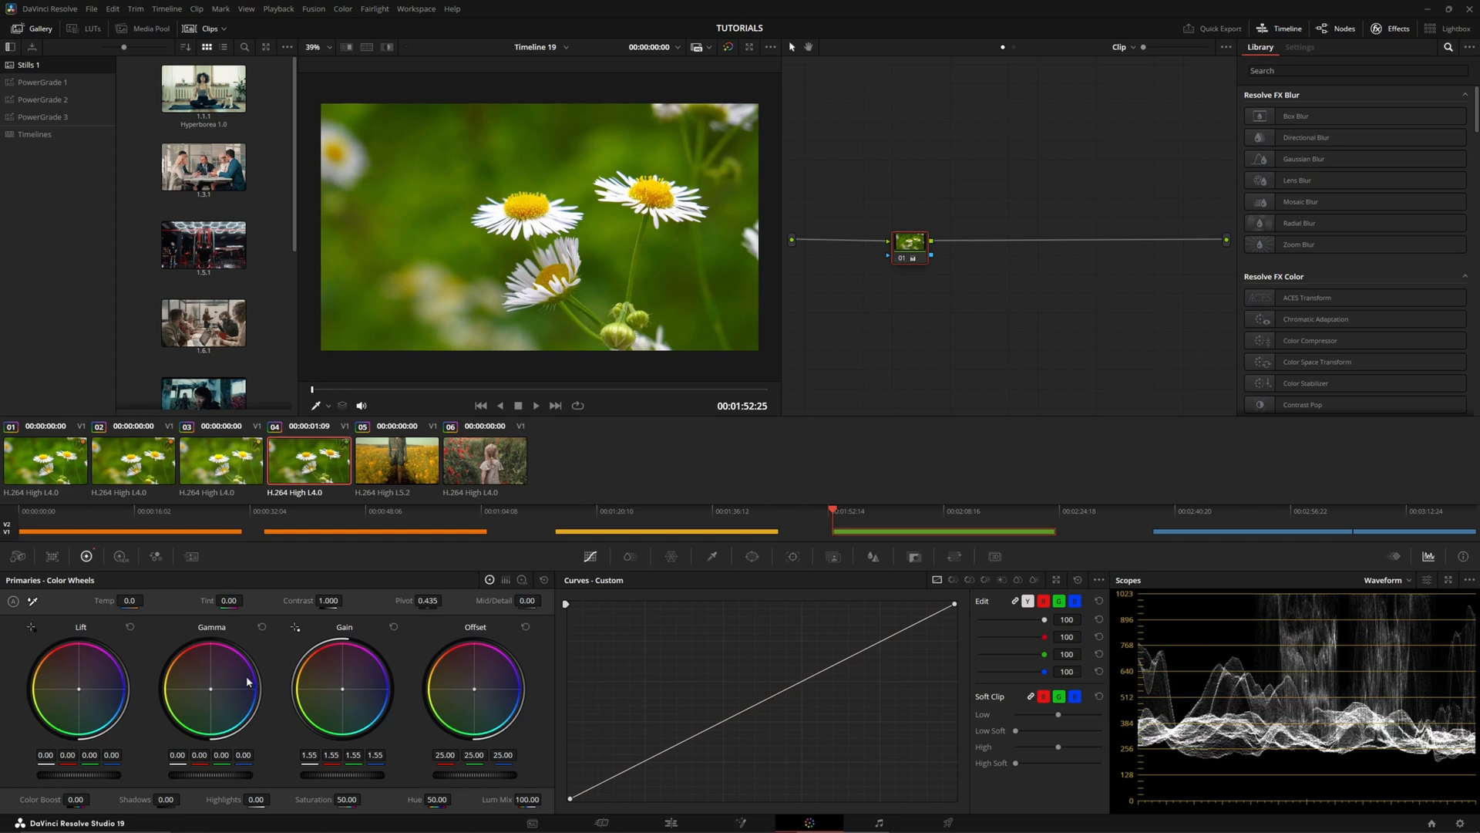
left_click(397, 459)
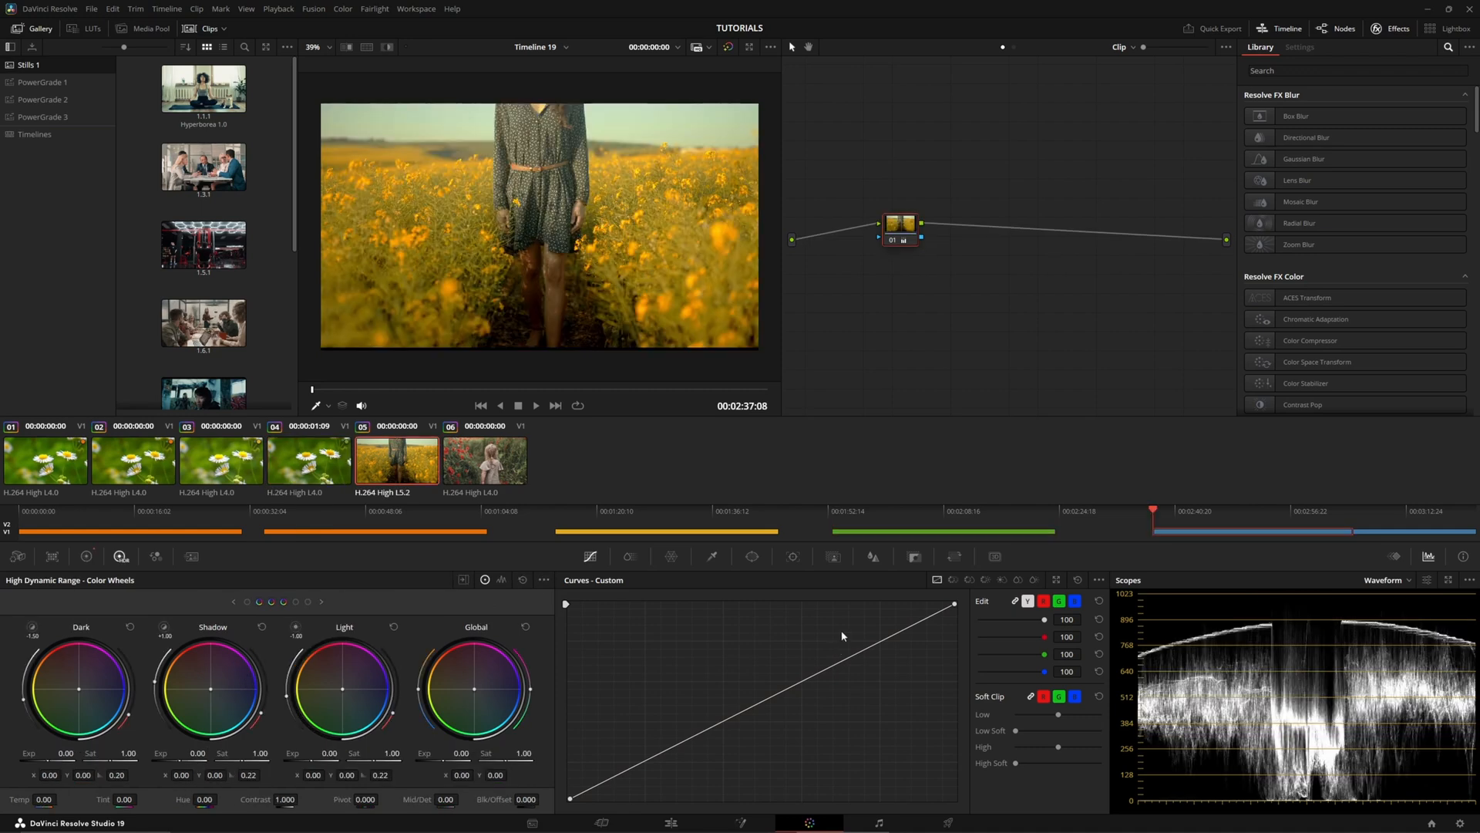
mouse_move(787, 643)
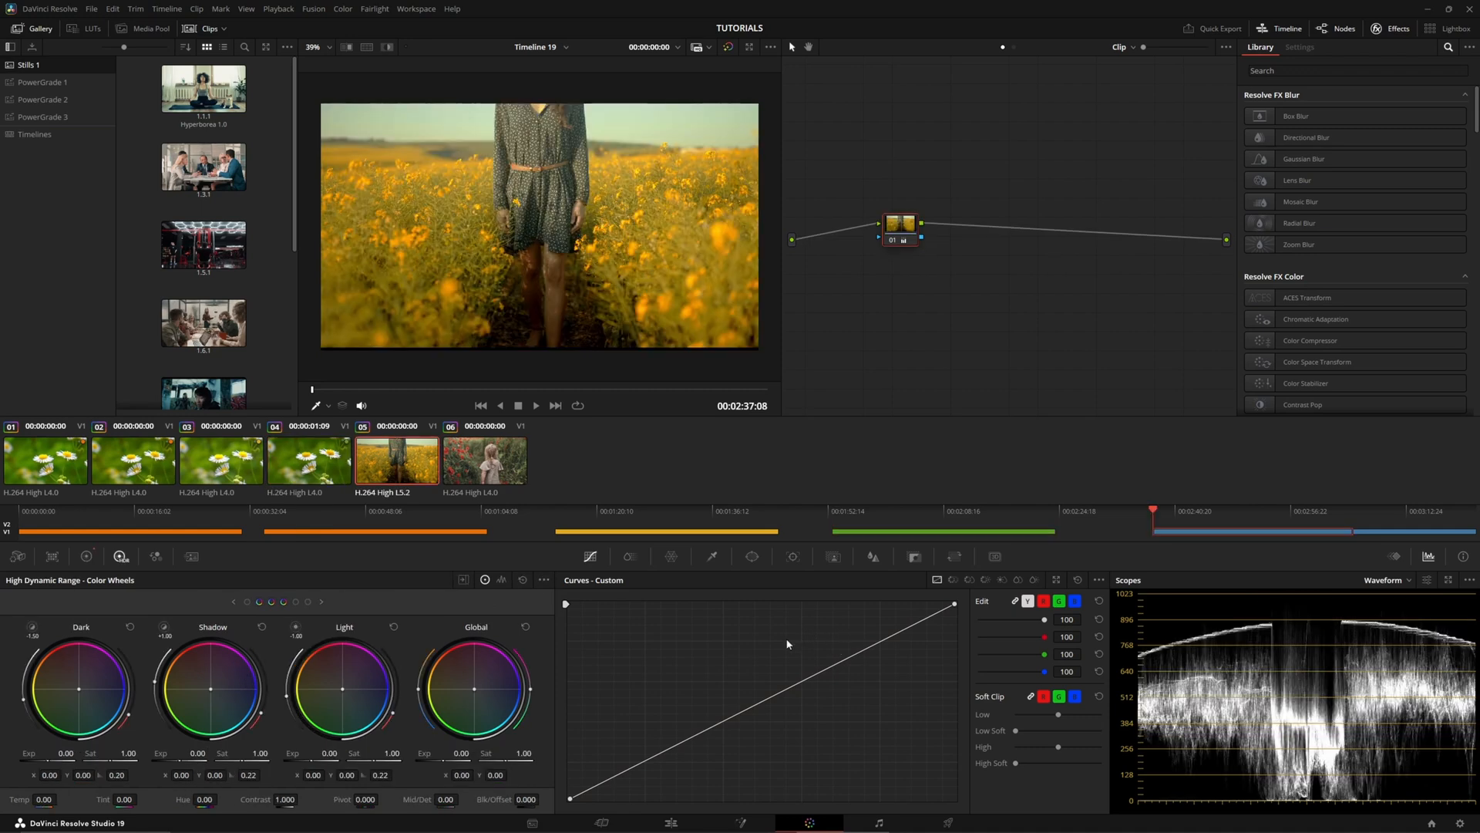
mouse_move(781, 652)
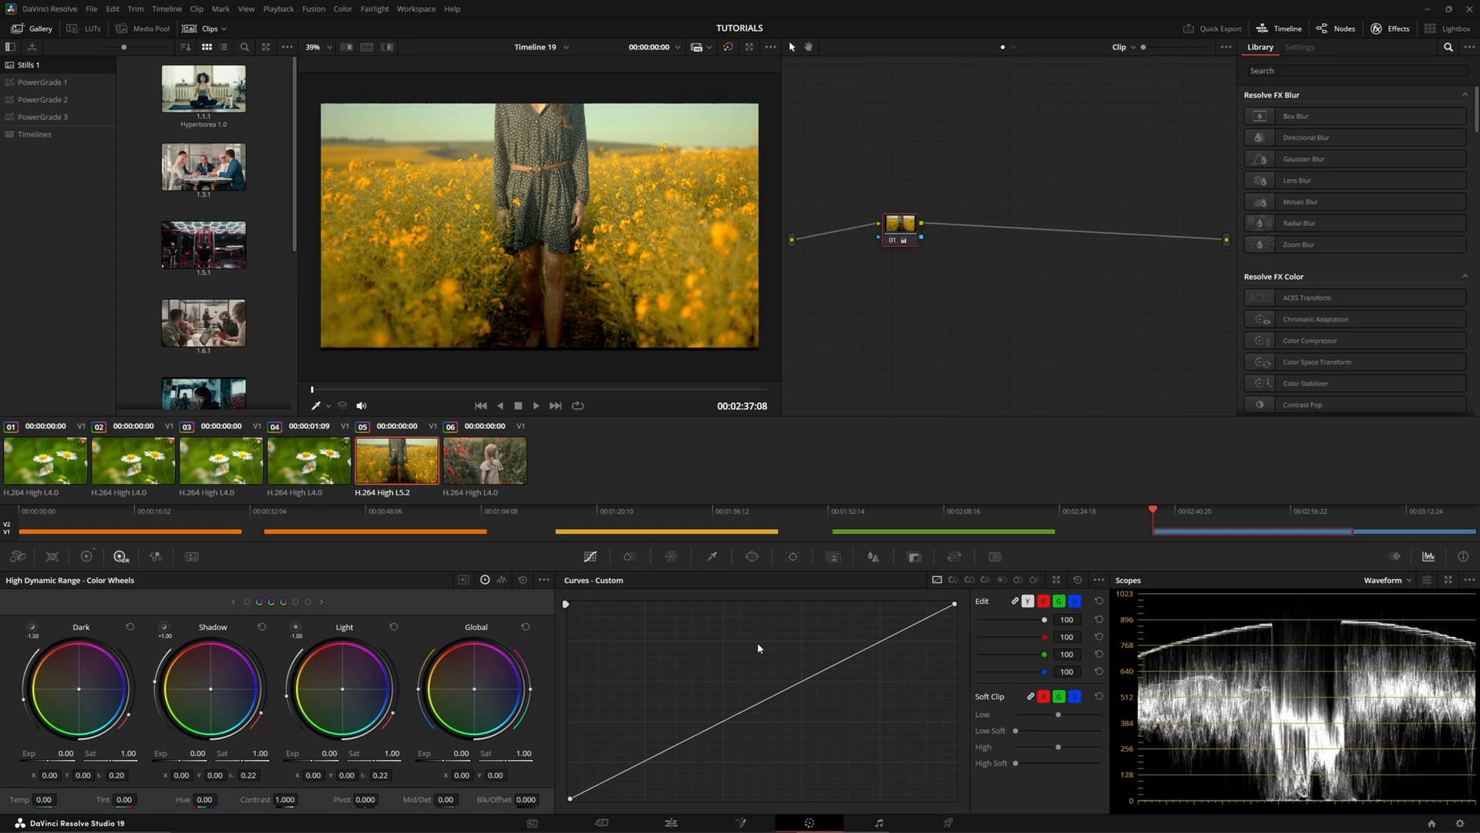
mouse_move(955, 607)
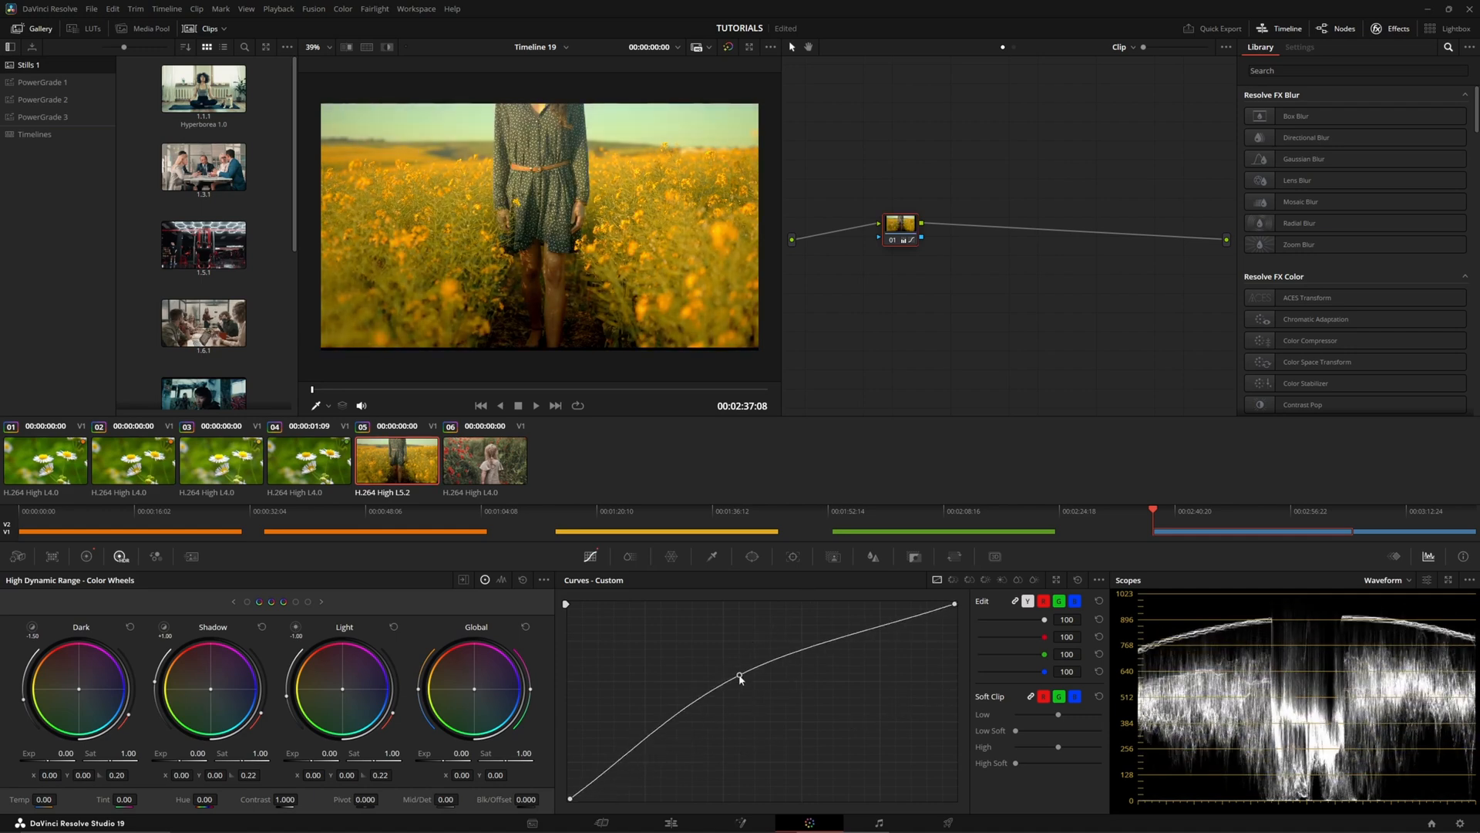
- Try an S-curve on the flower clip's custom curve, straighten it, and sample the viewer
left_click_drag(740, 678, 819, 652)
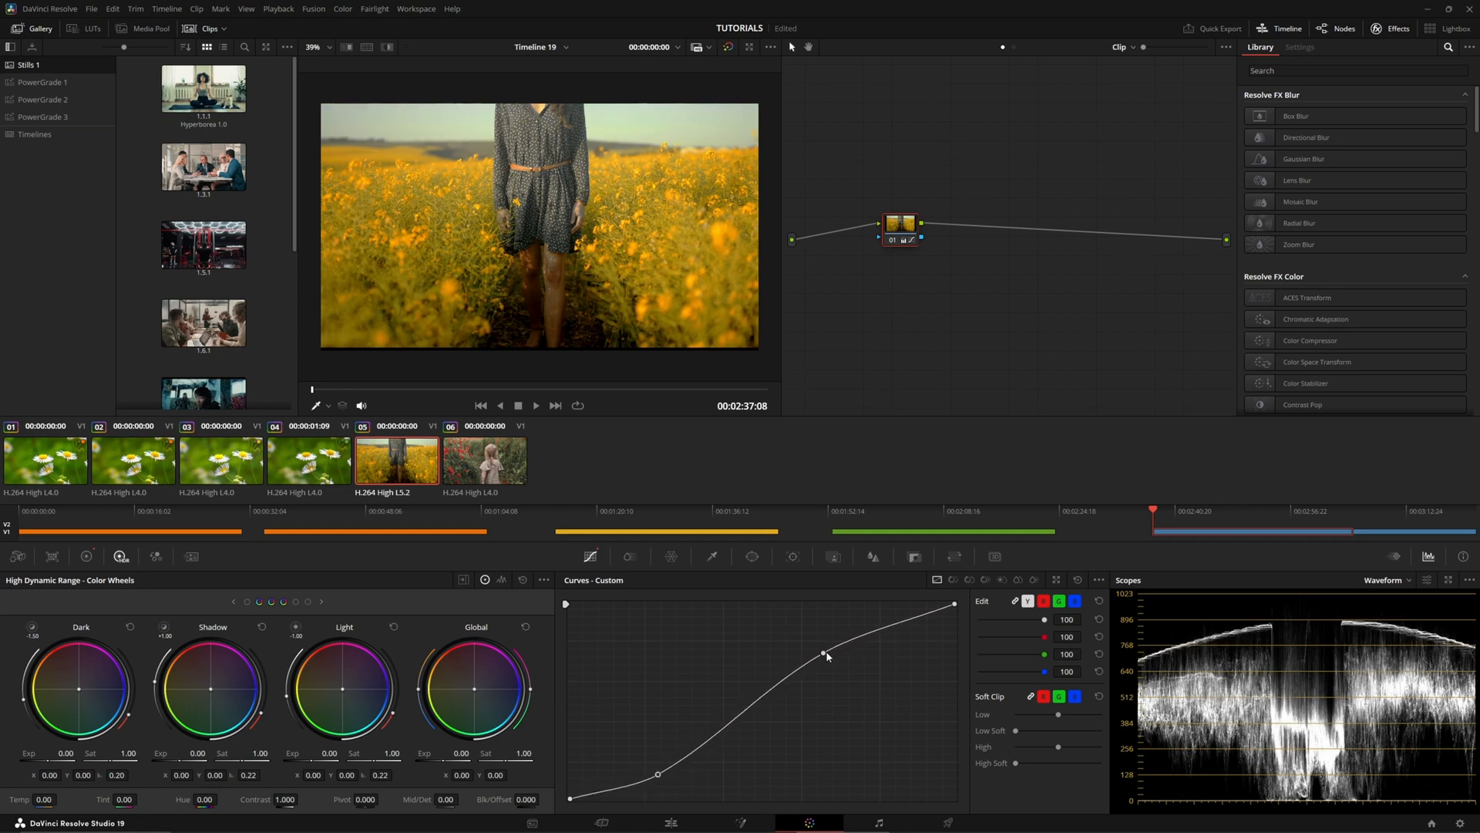
left_click_drag(824, 653, 828, 647)
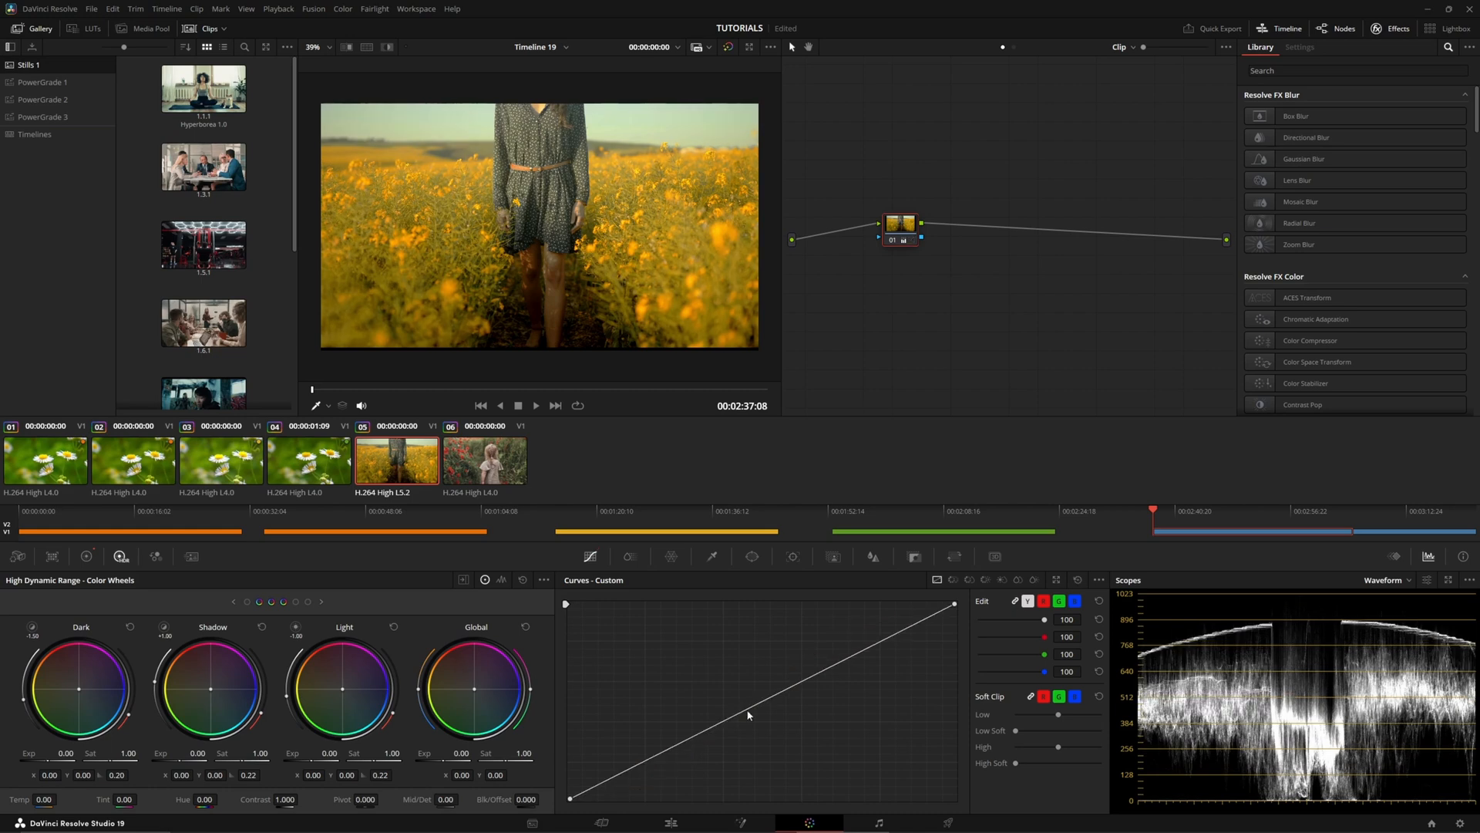
left_click_drag(570, 799, 570, 678)
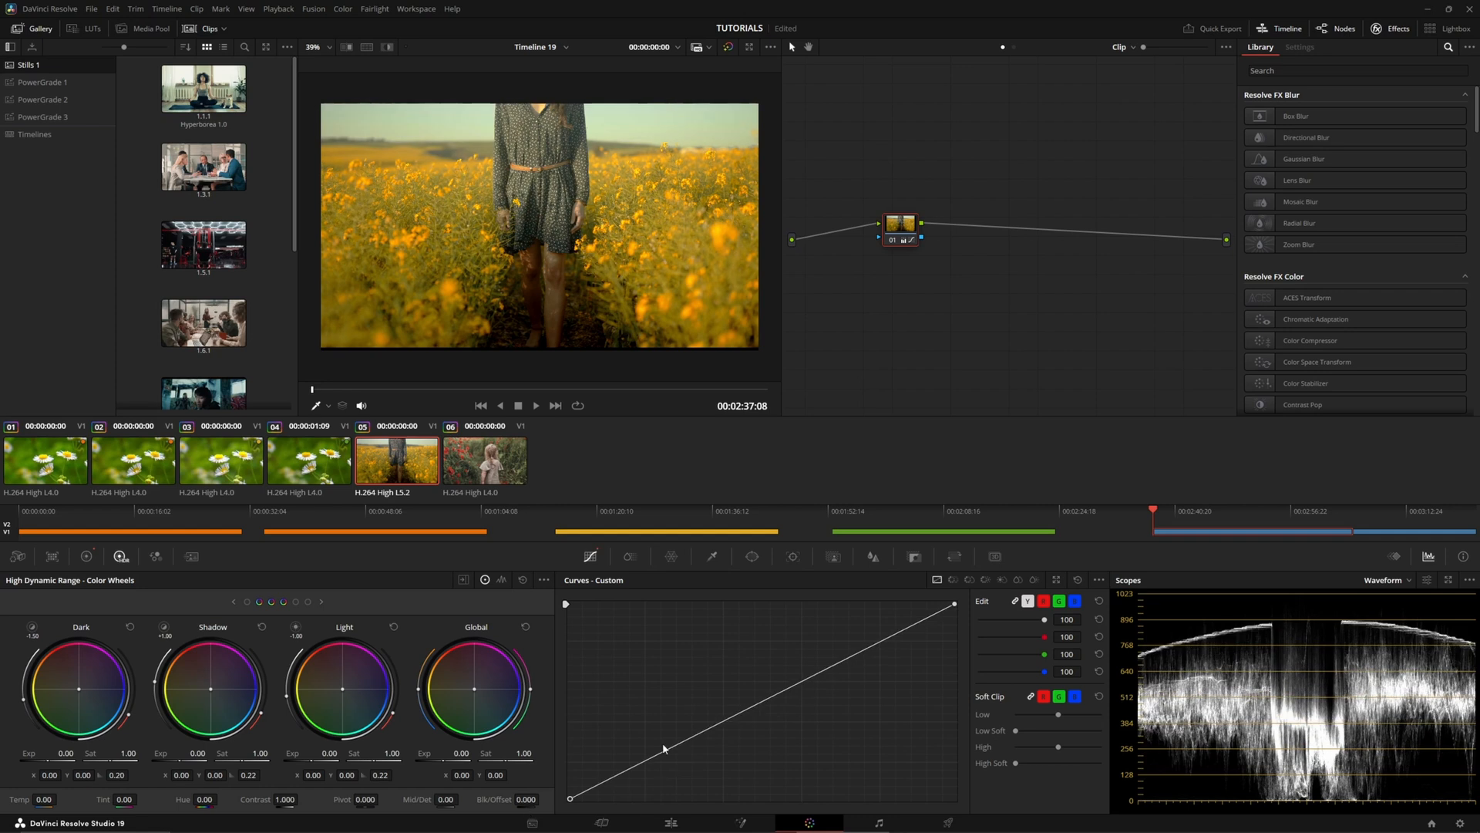
left_click(665, 750)
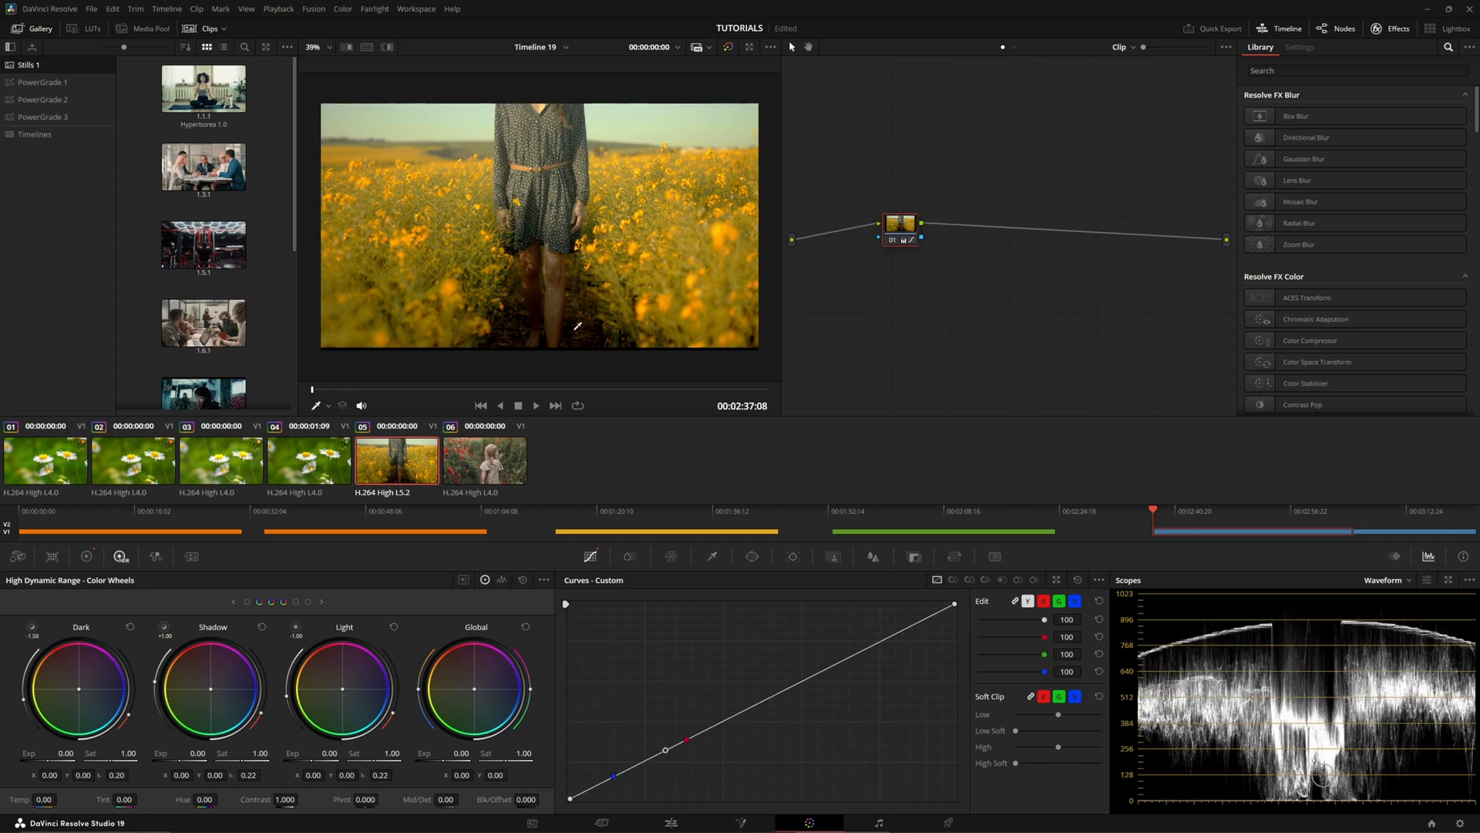
mouse_move(1084, 577)
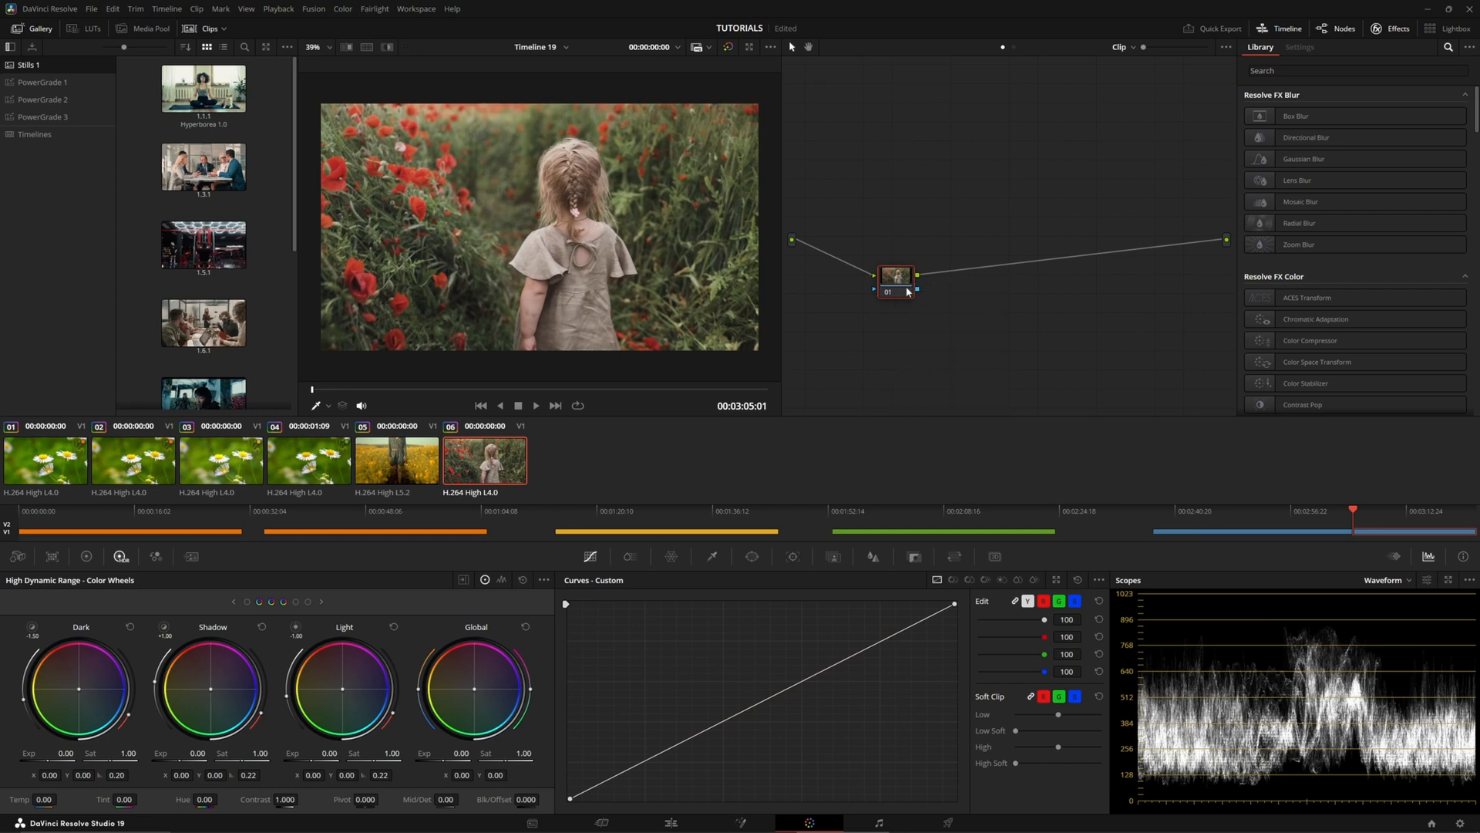
- Drag poppy clip node 01 toward the graph centre and bring up its options menu
left_click_drag(895, 278, 916, 264)
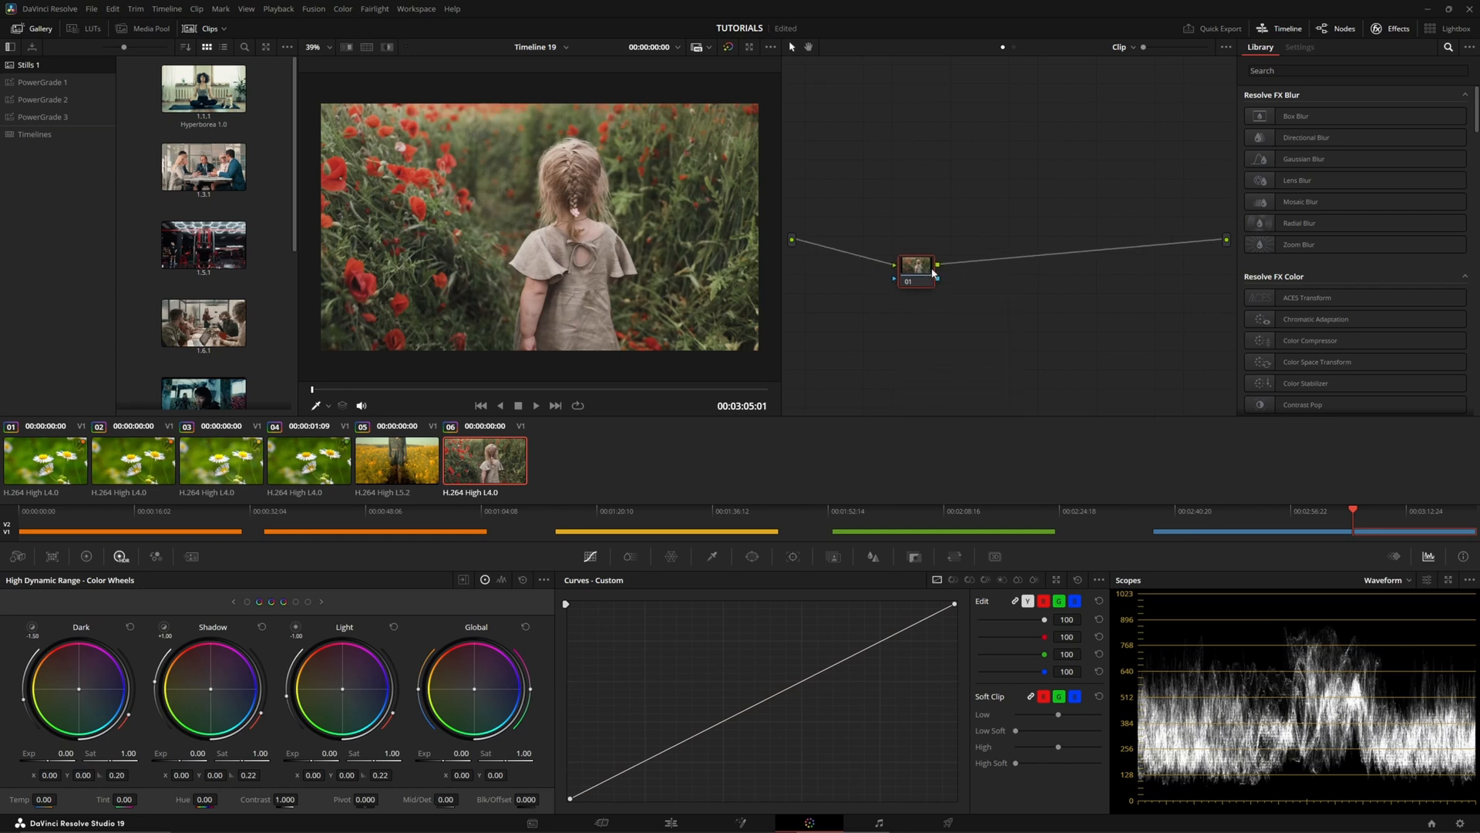
left_click_drag(916, 265, 934, 265)
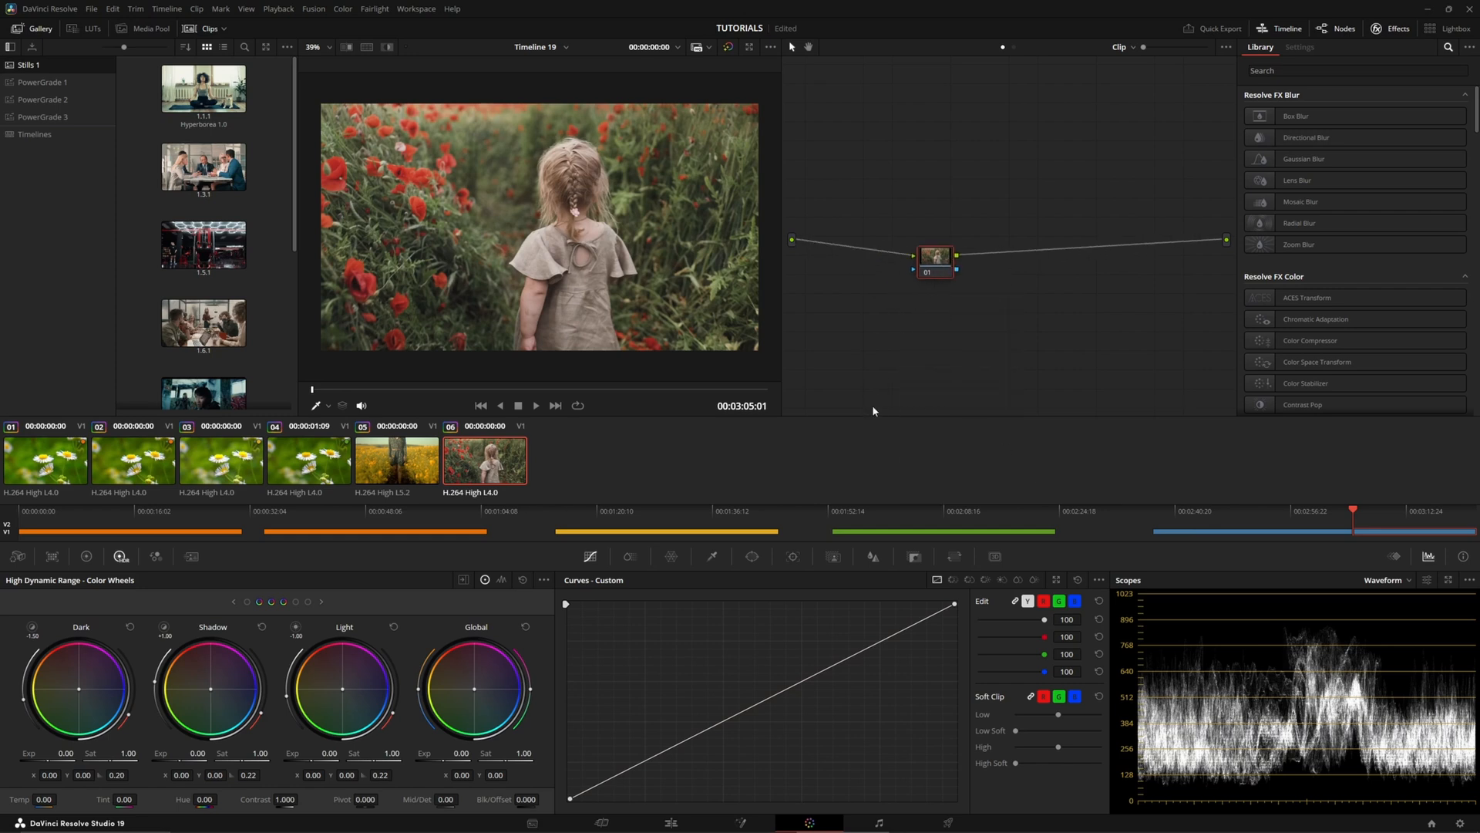
right_click(934, 257)
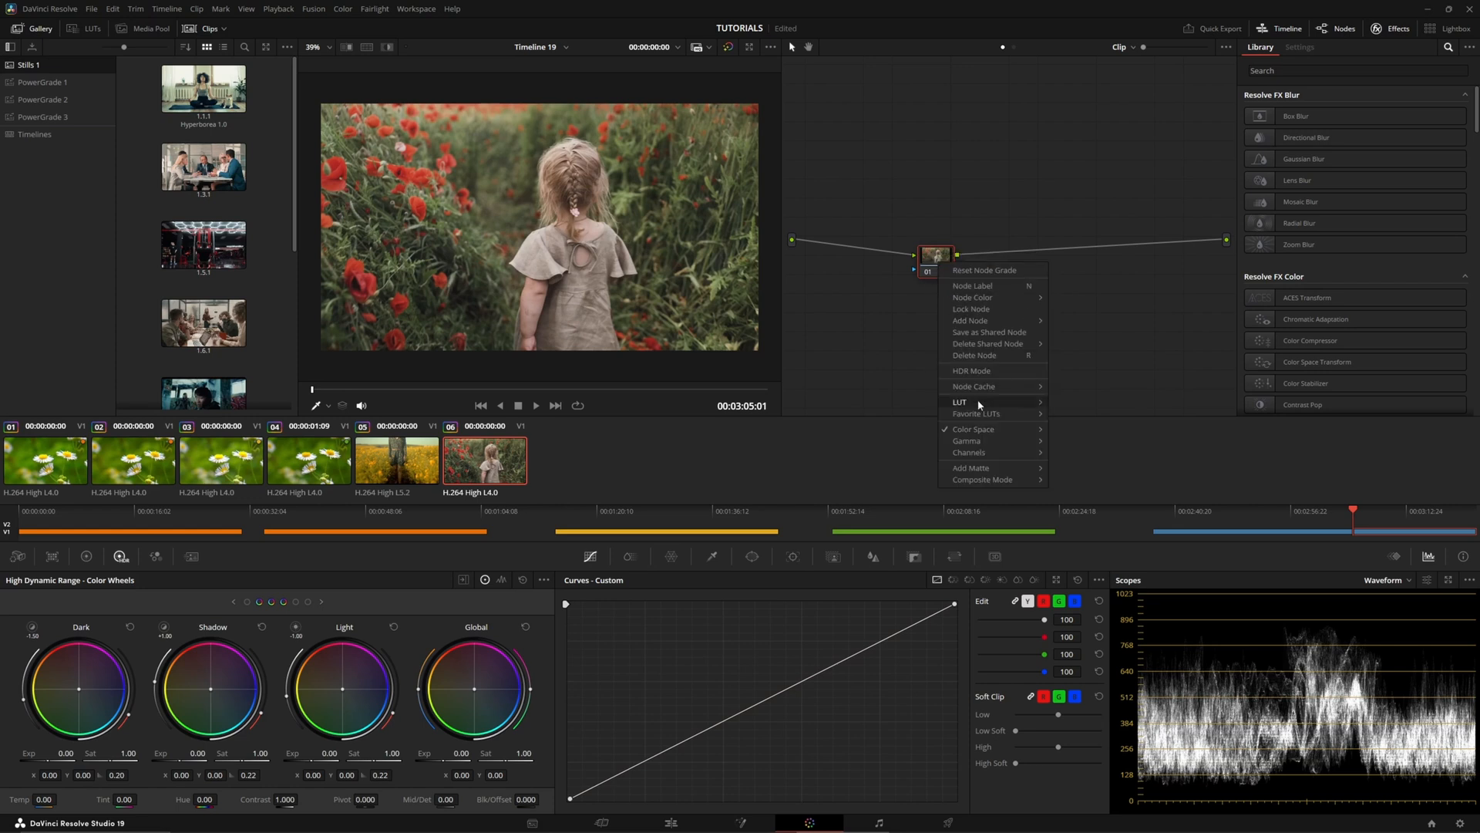
mouse_move(967, 453)
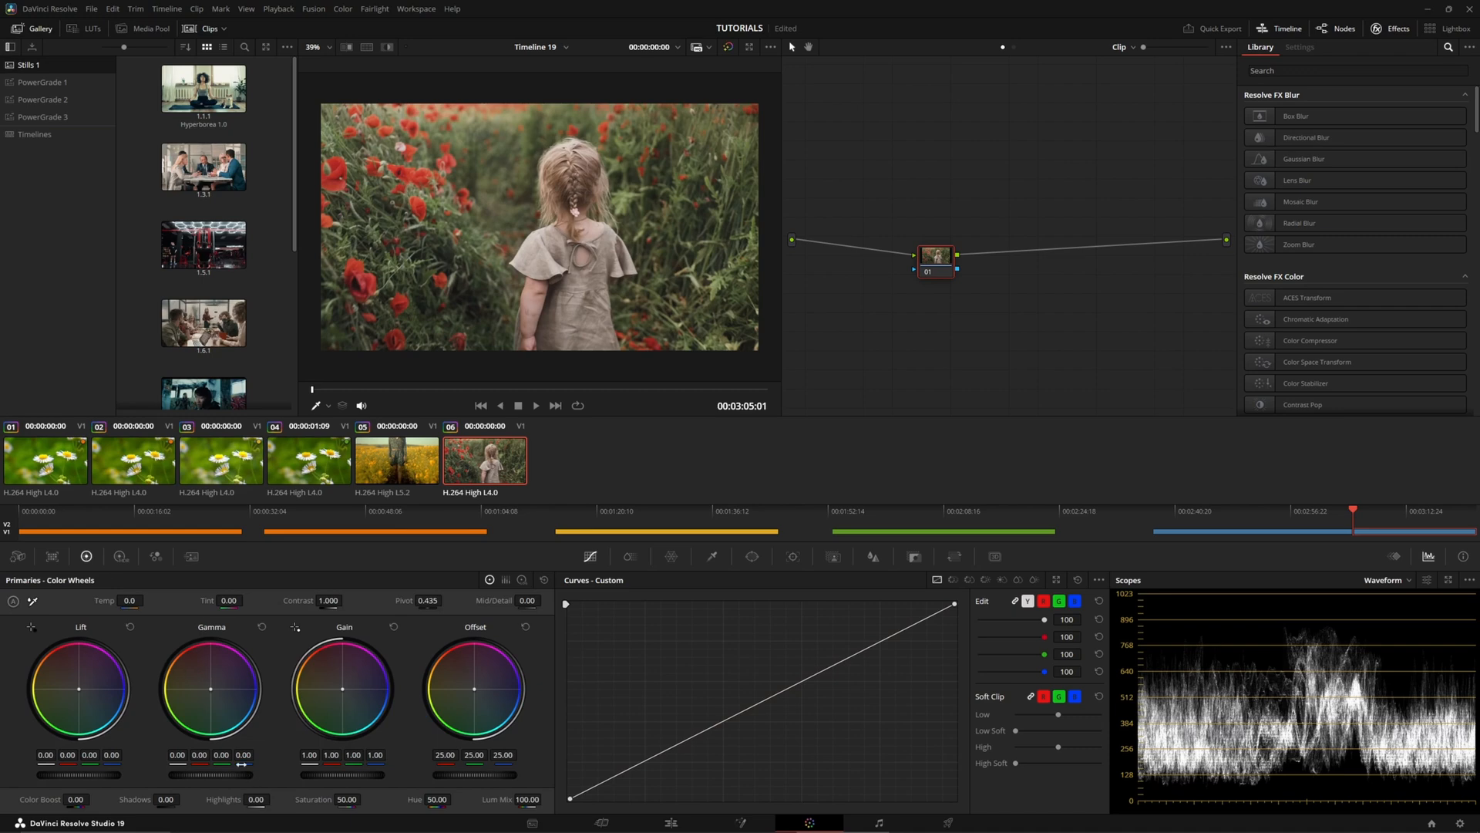
- Lower the poppy clip's Gamma master wheel to -0.10 for moodier midtones
left_click_drag(210, 689, 210, 703)
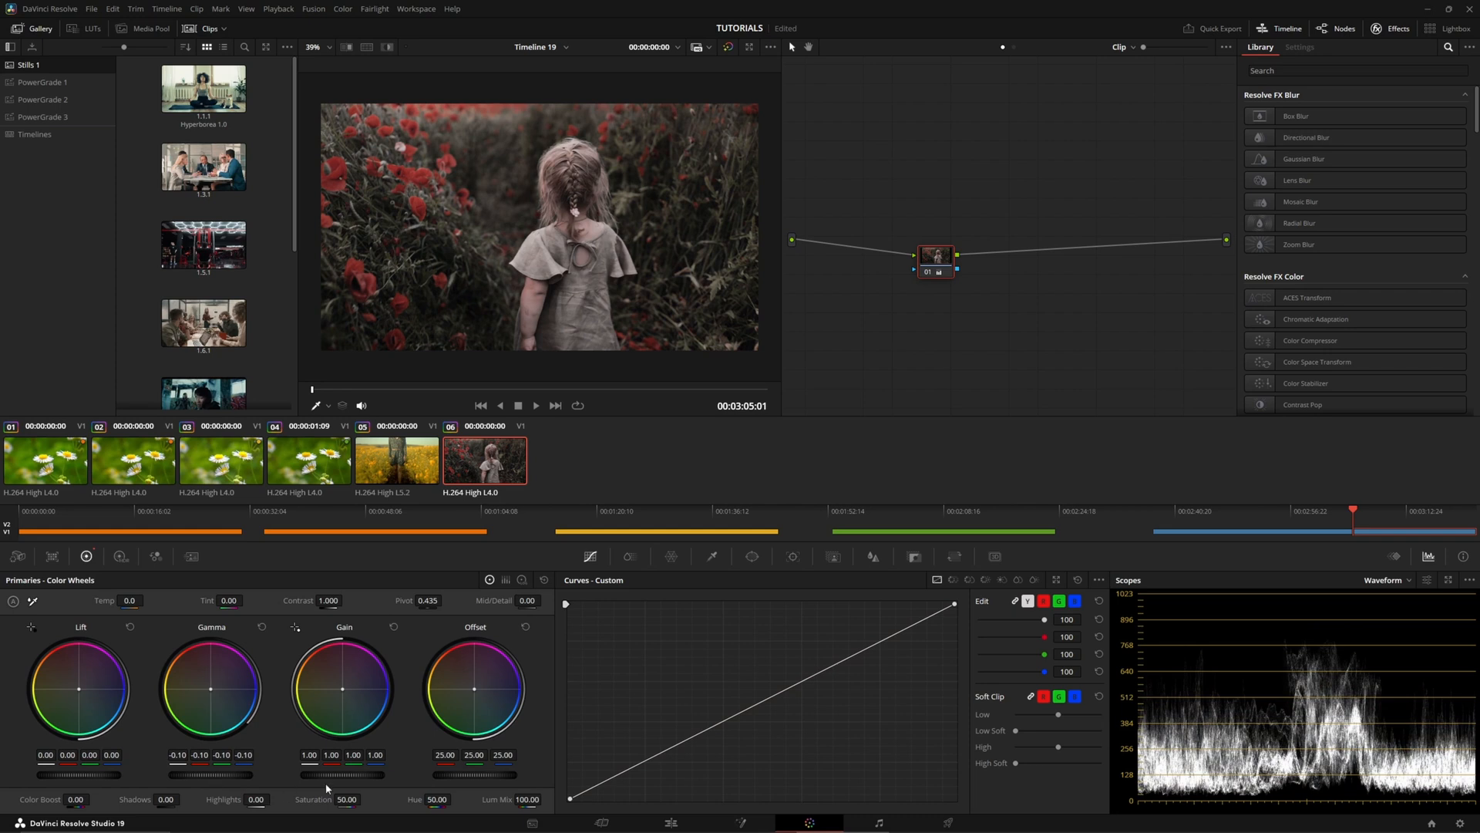
mouse_move(371, 699)
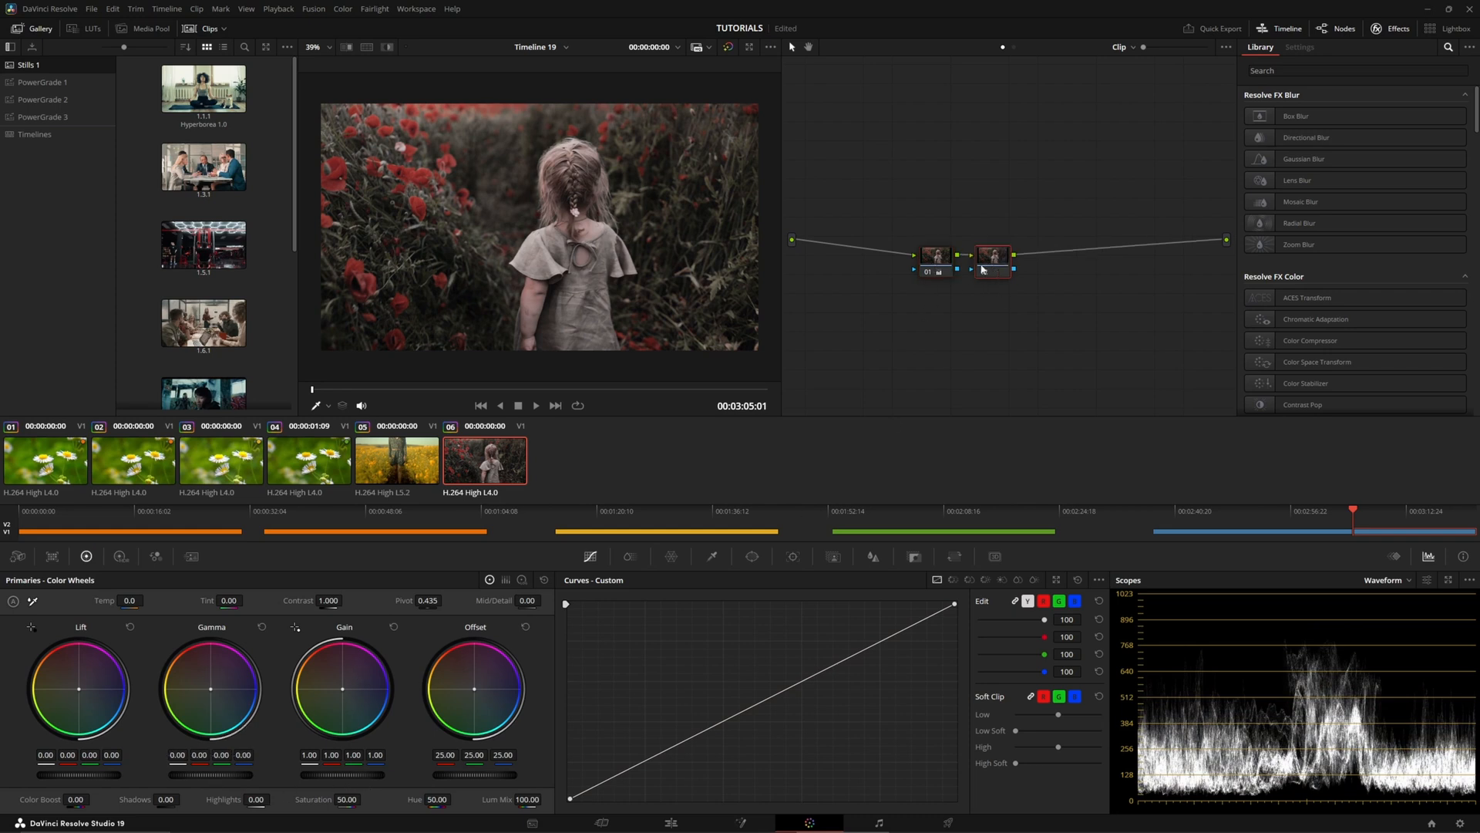
- Blur node 02 with a radius of about 3.72 and open its node options
left_click(992, 256)
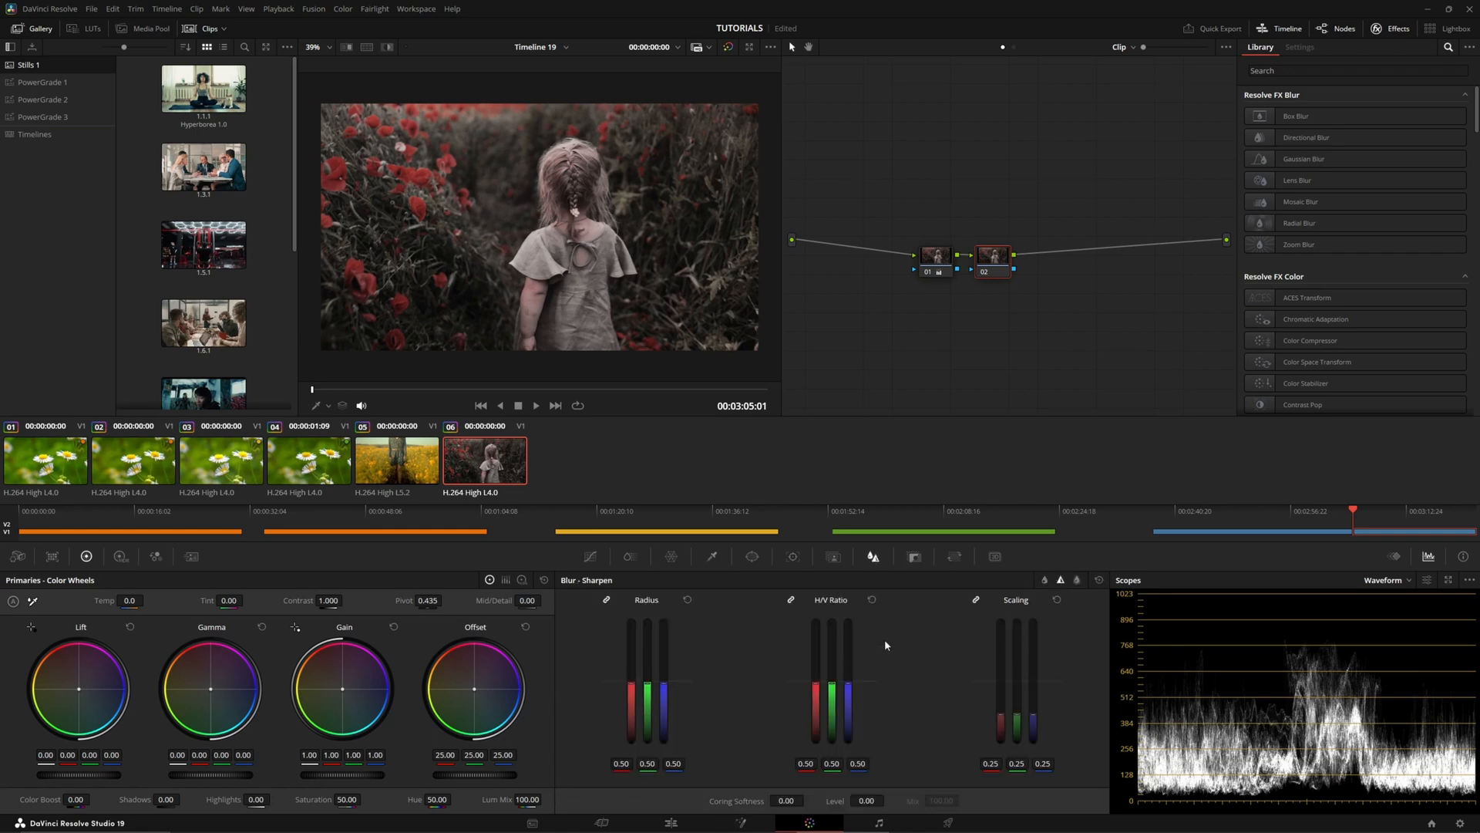
mouse_move(649, 701)
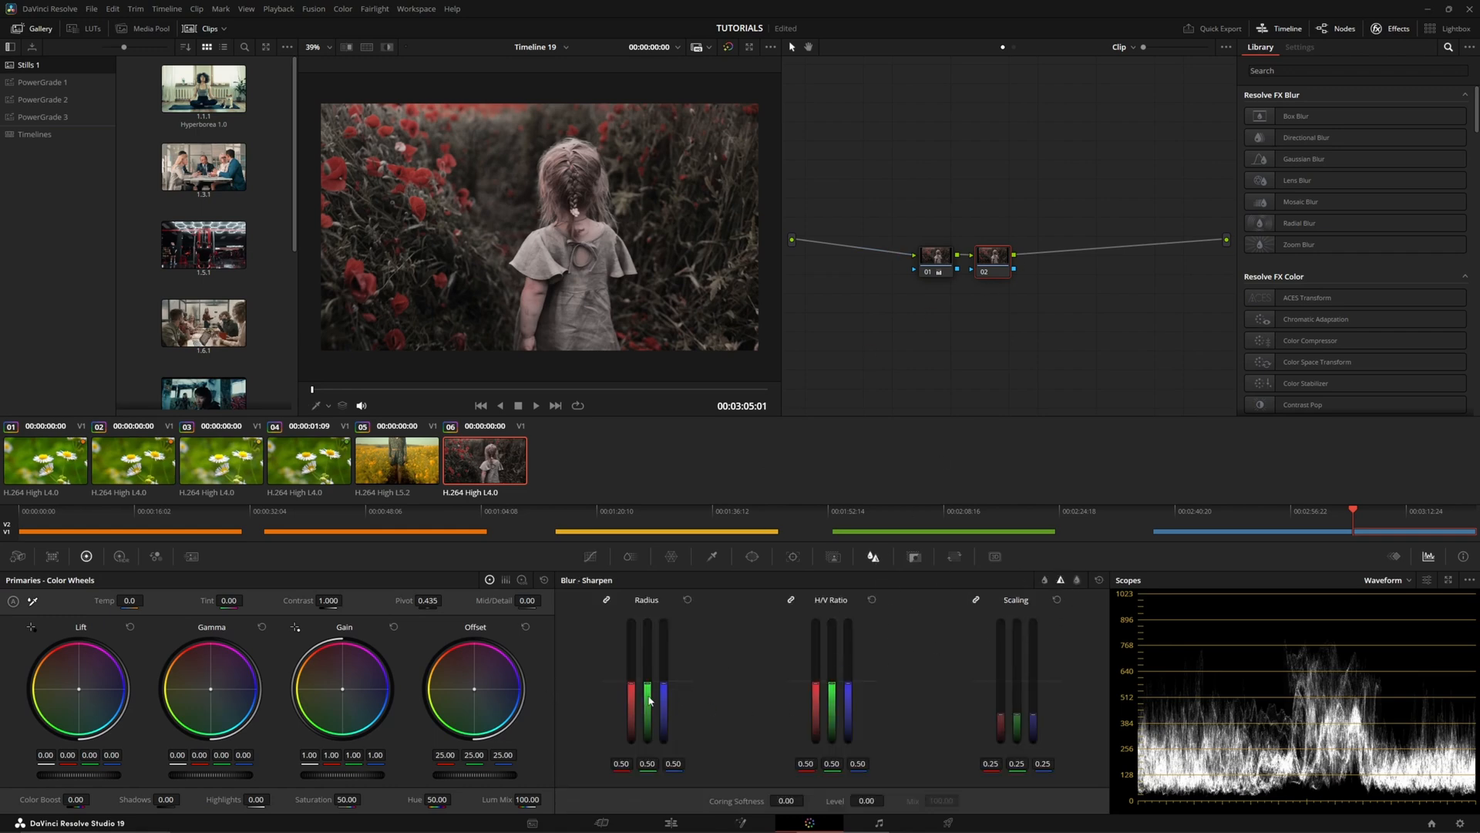
left_click_drag(648, 703, 648, 628)
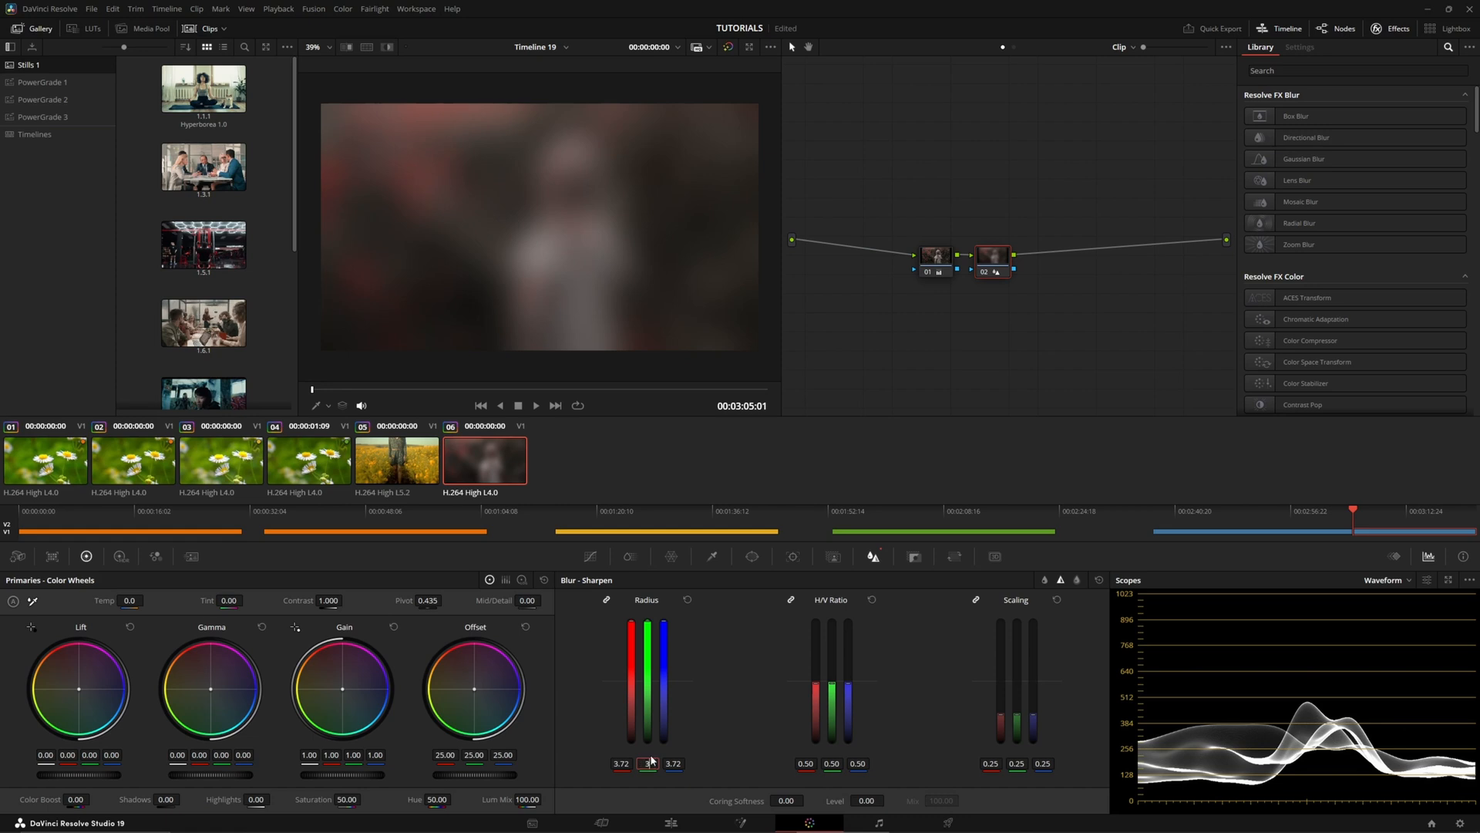
right_click(992, 256)
type("2")
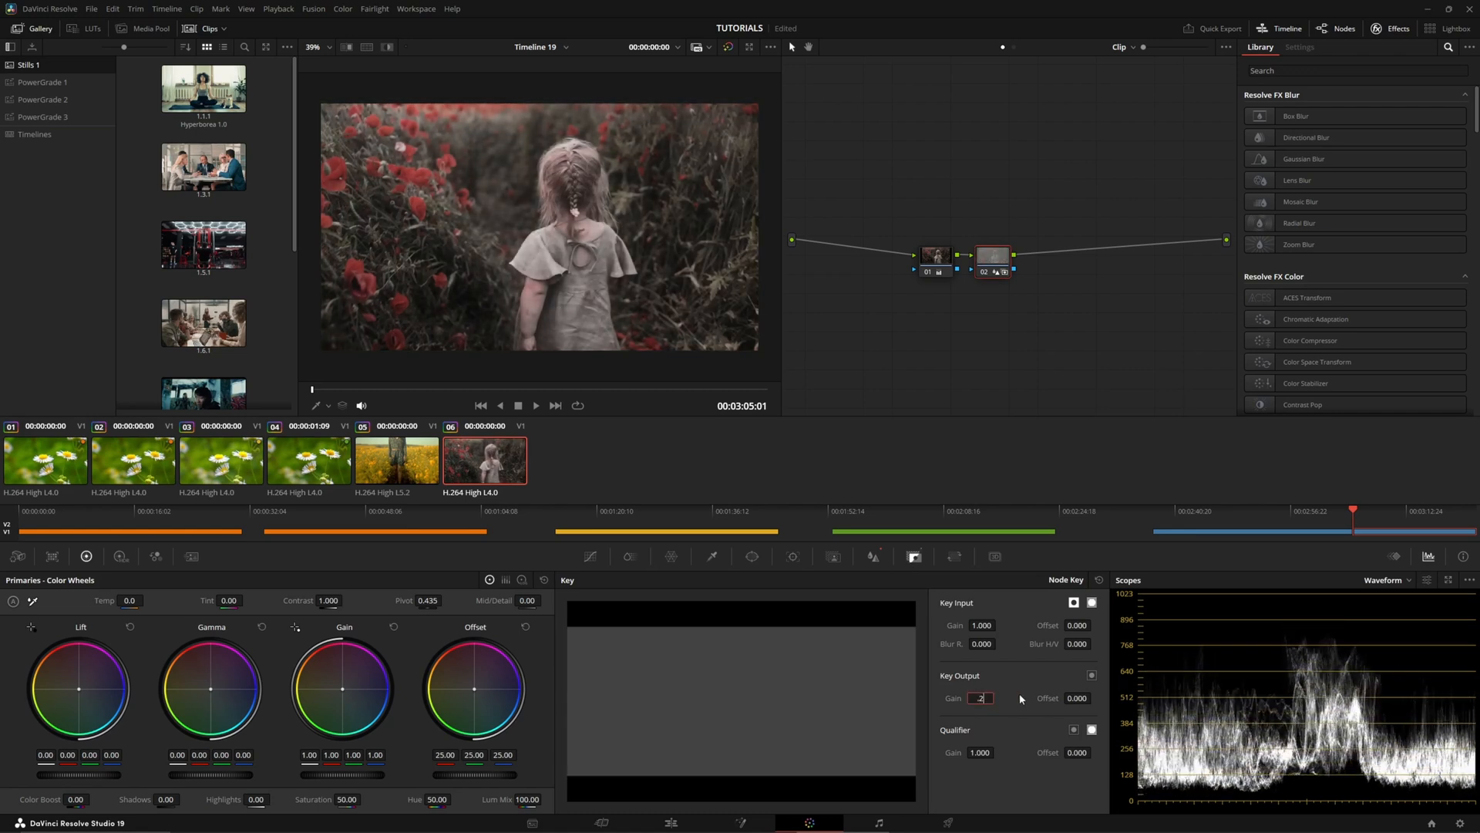
- Set node 02's Key Output Gain to 0.220
type("0.220")
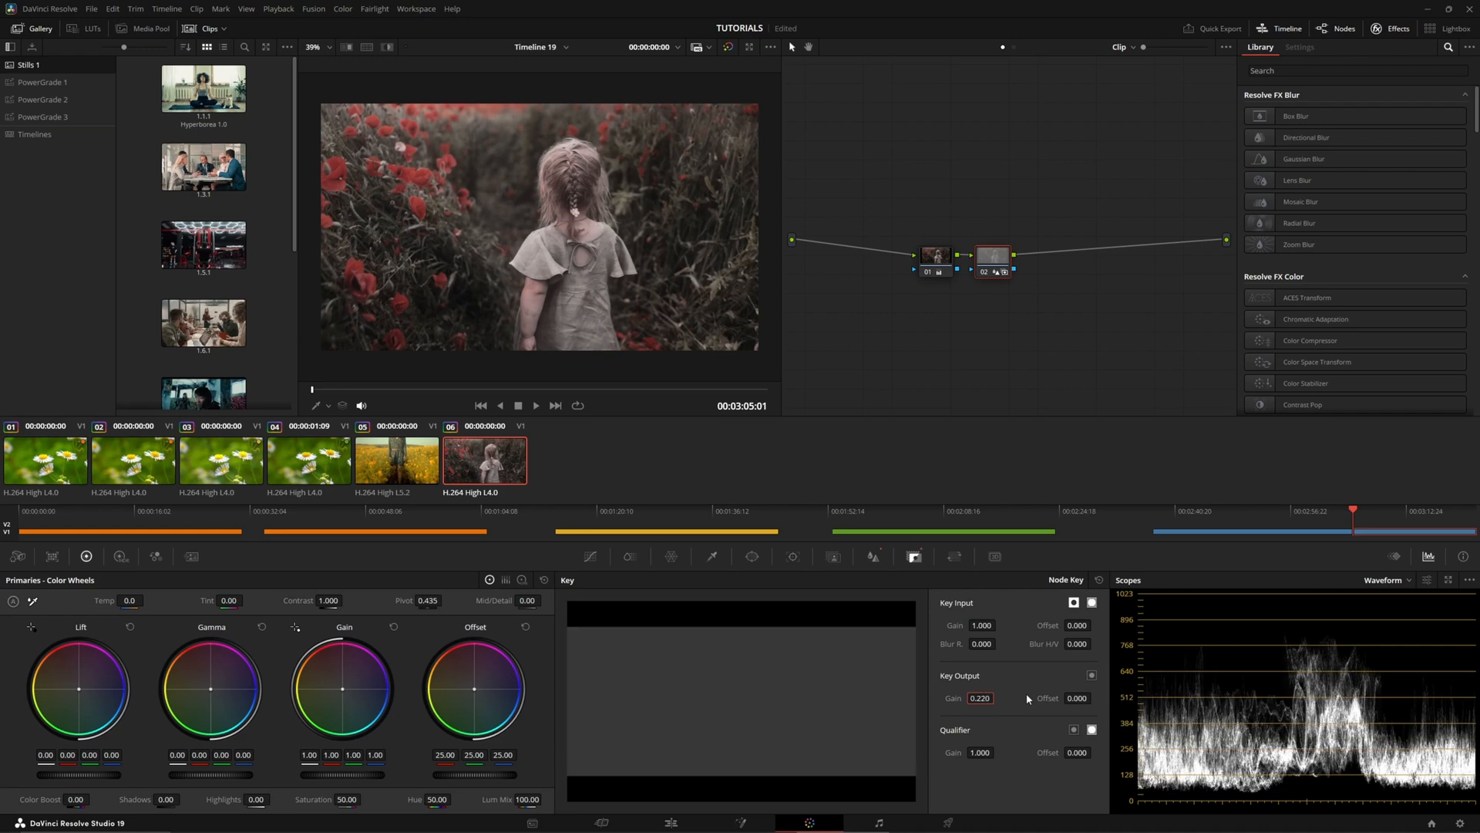
mouse_move(1122, 34)
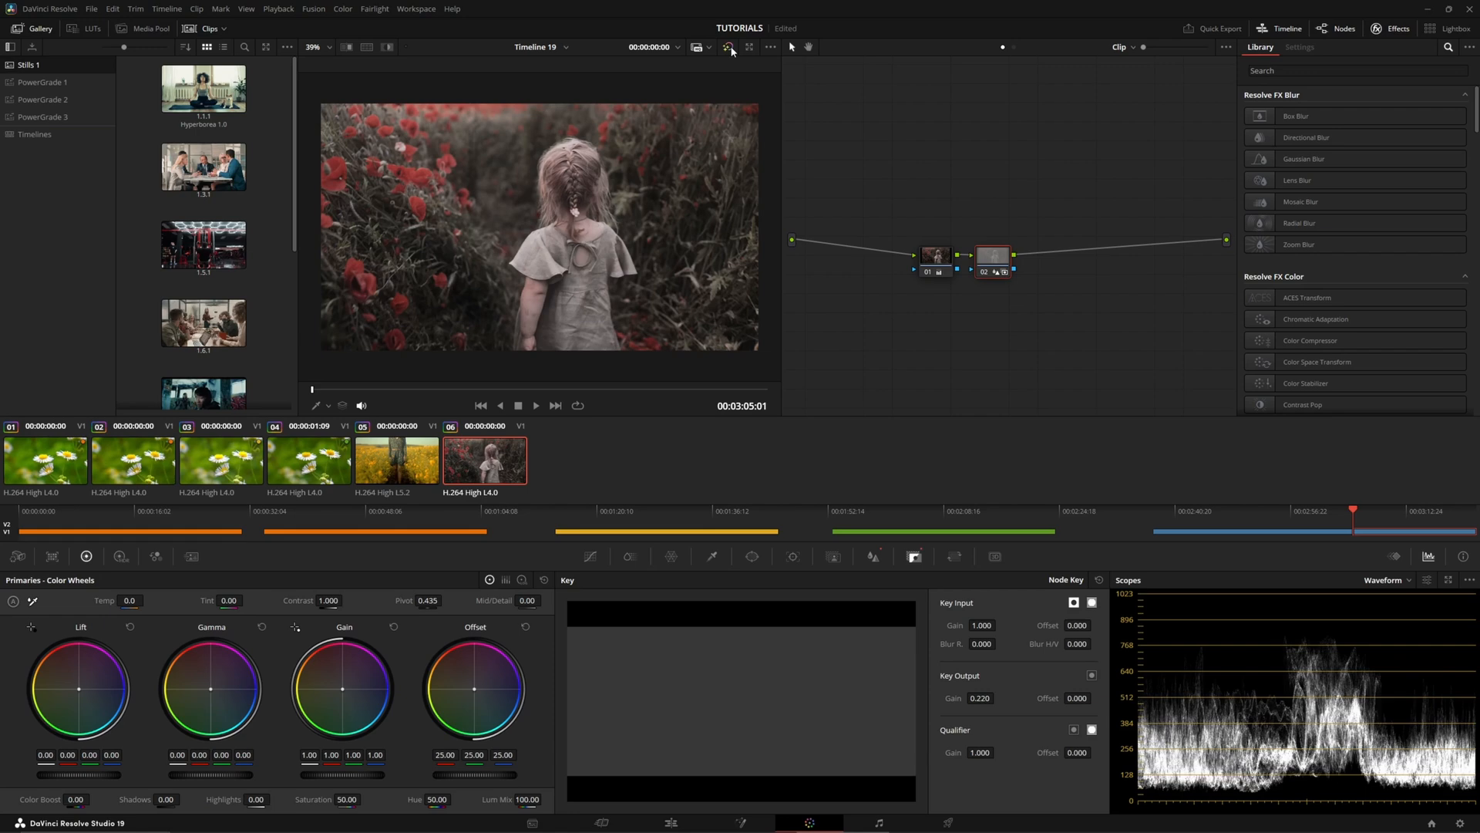
mouse_move(730, 47)
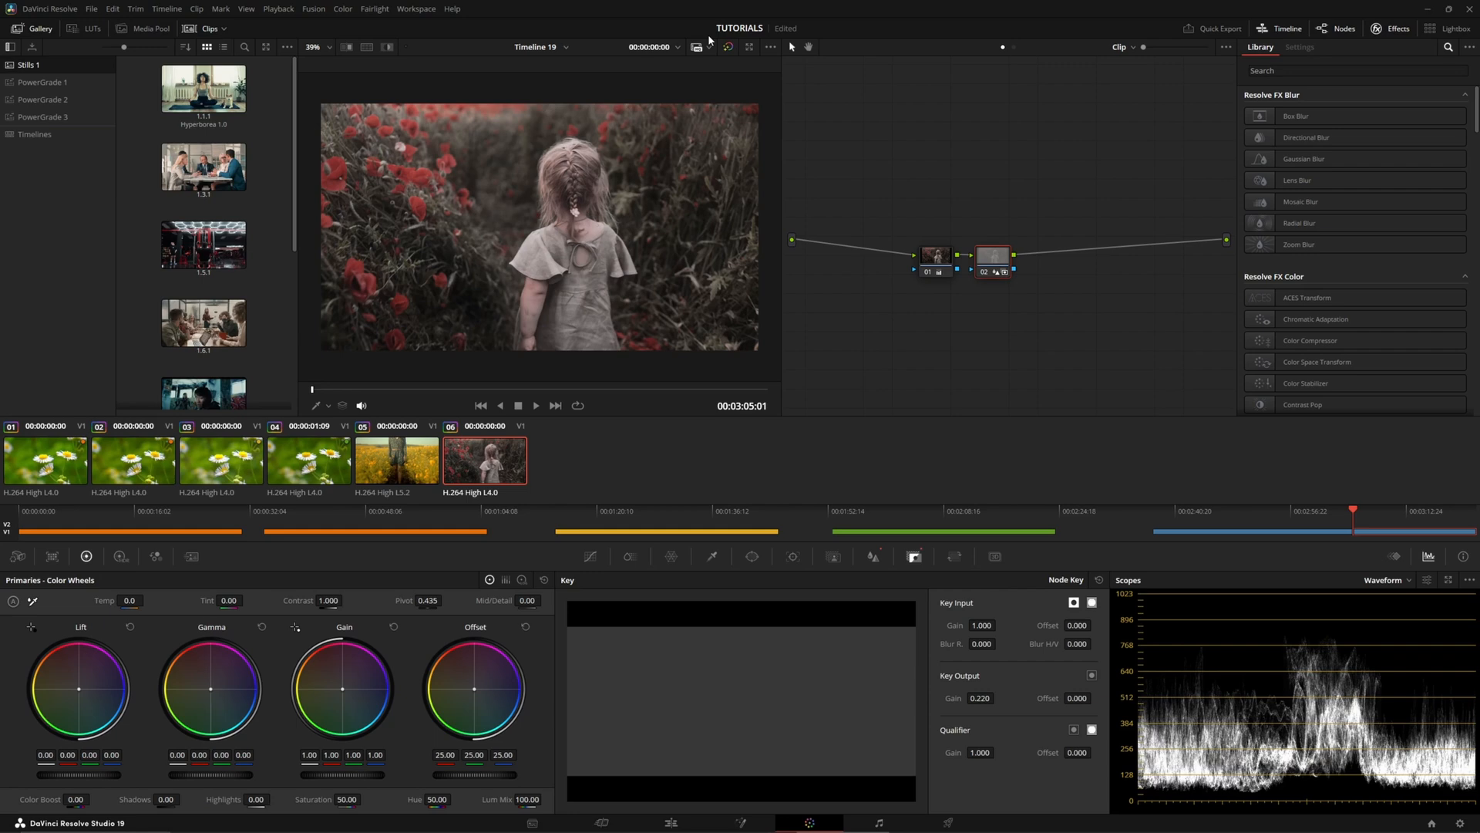
left_click(728, 47)
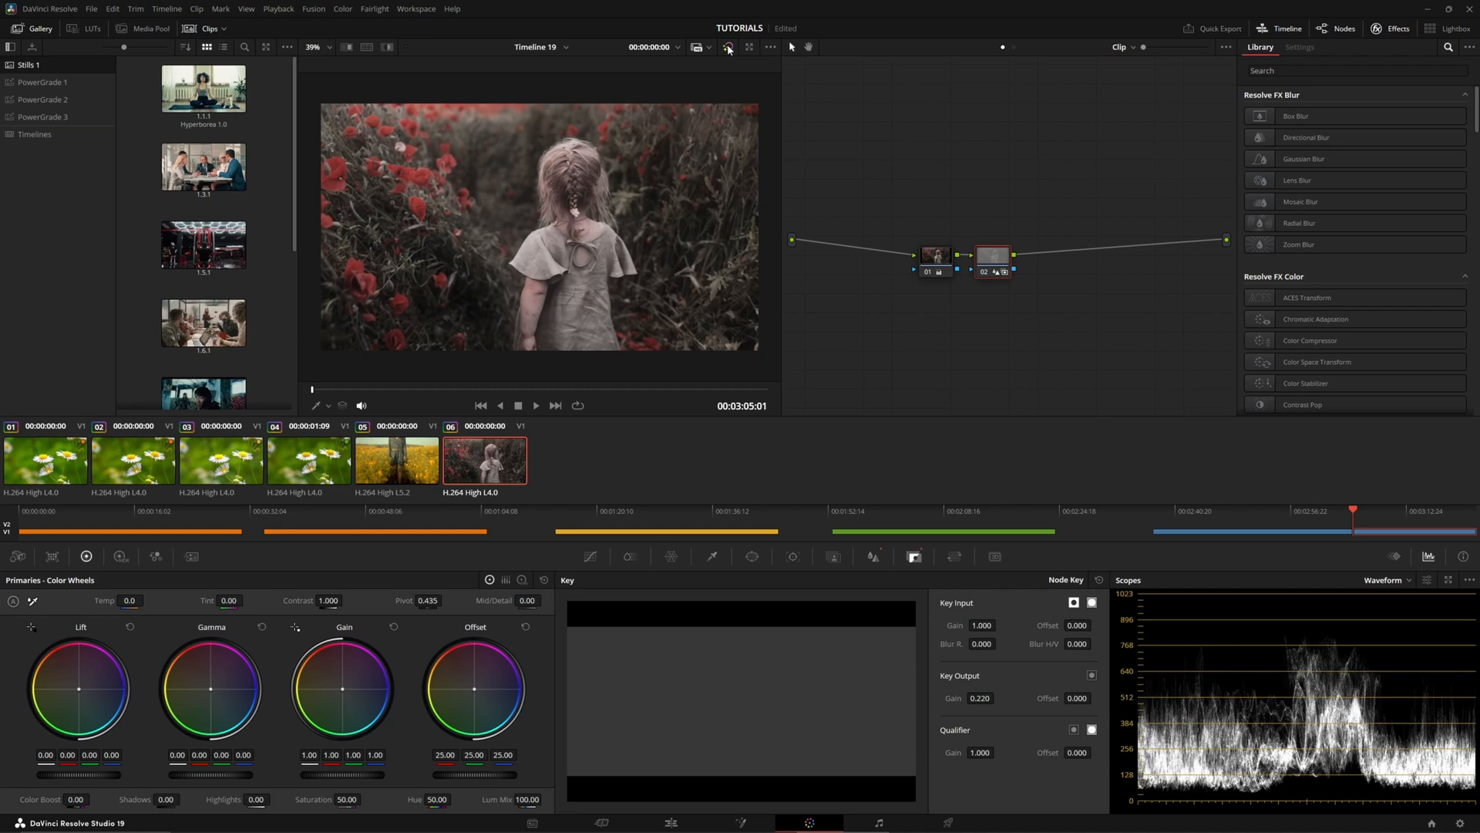
left_click(728, 47)
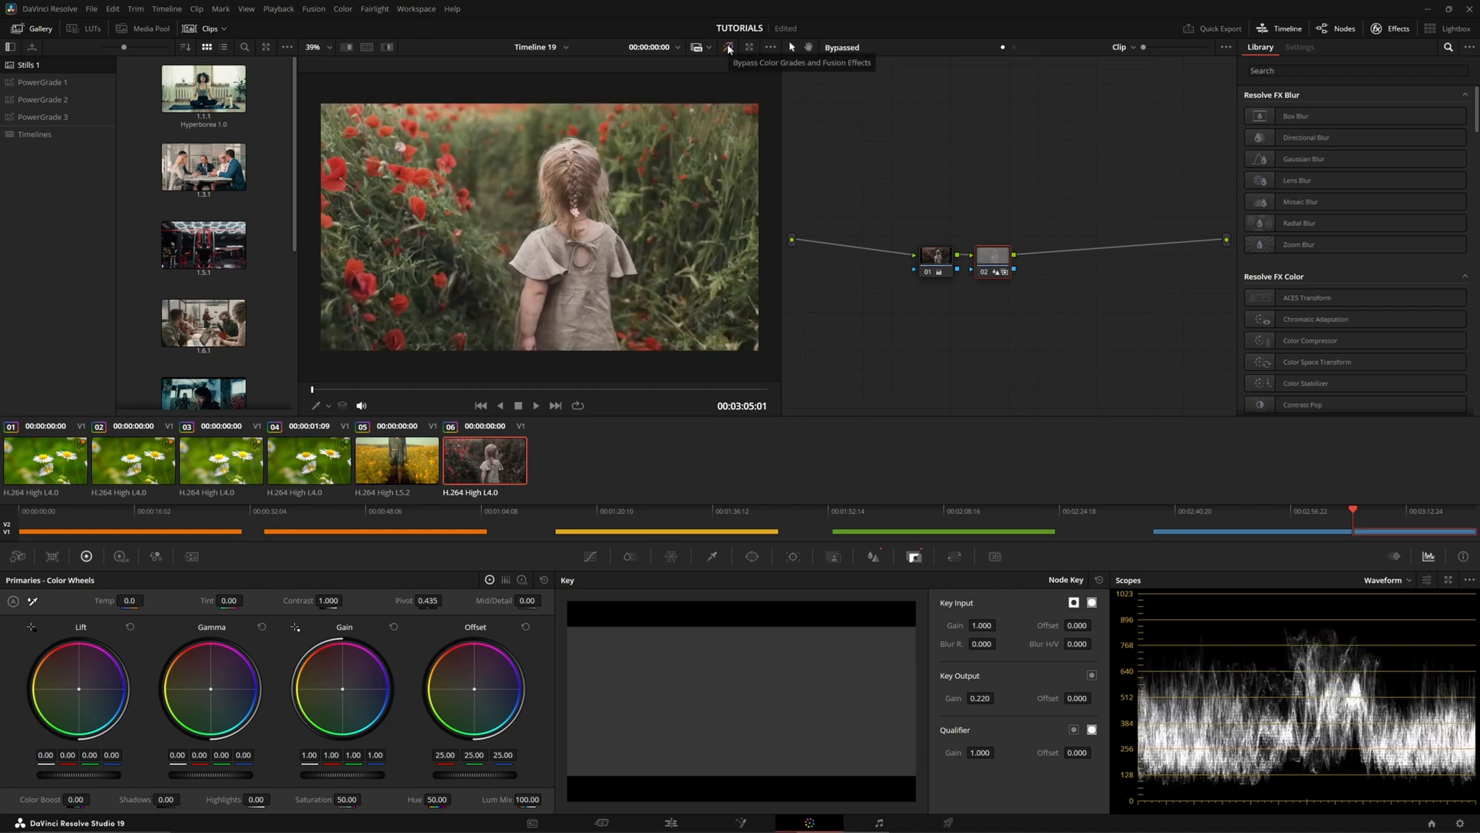
left_click(727, 47)
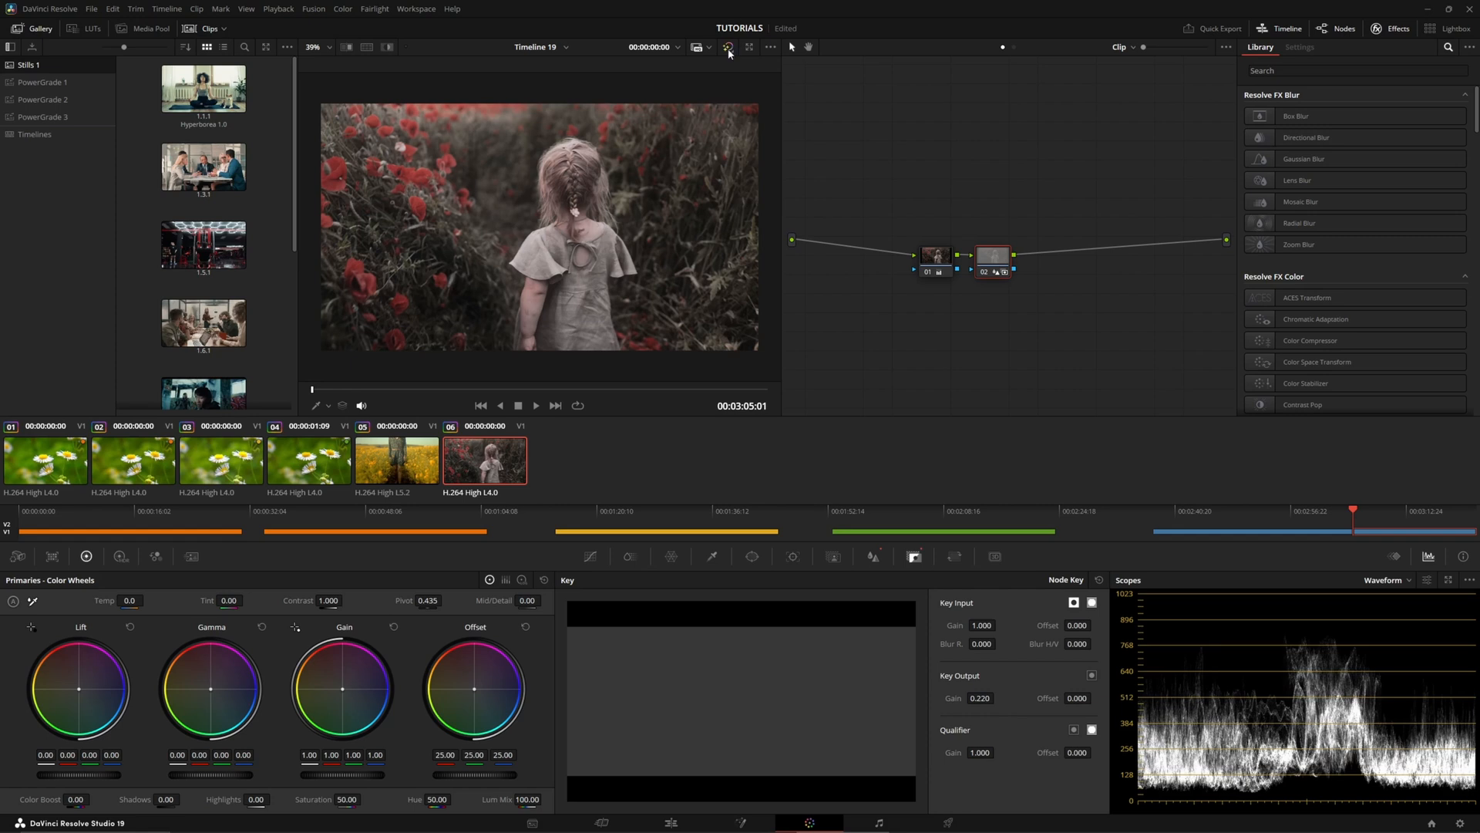
mouse_move(728, 47)
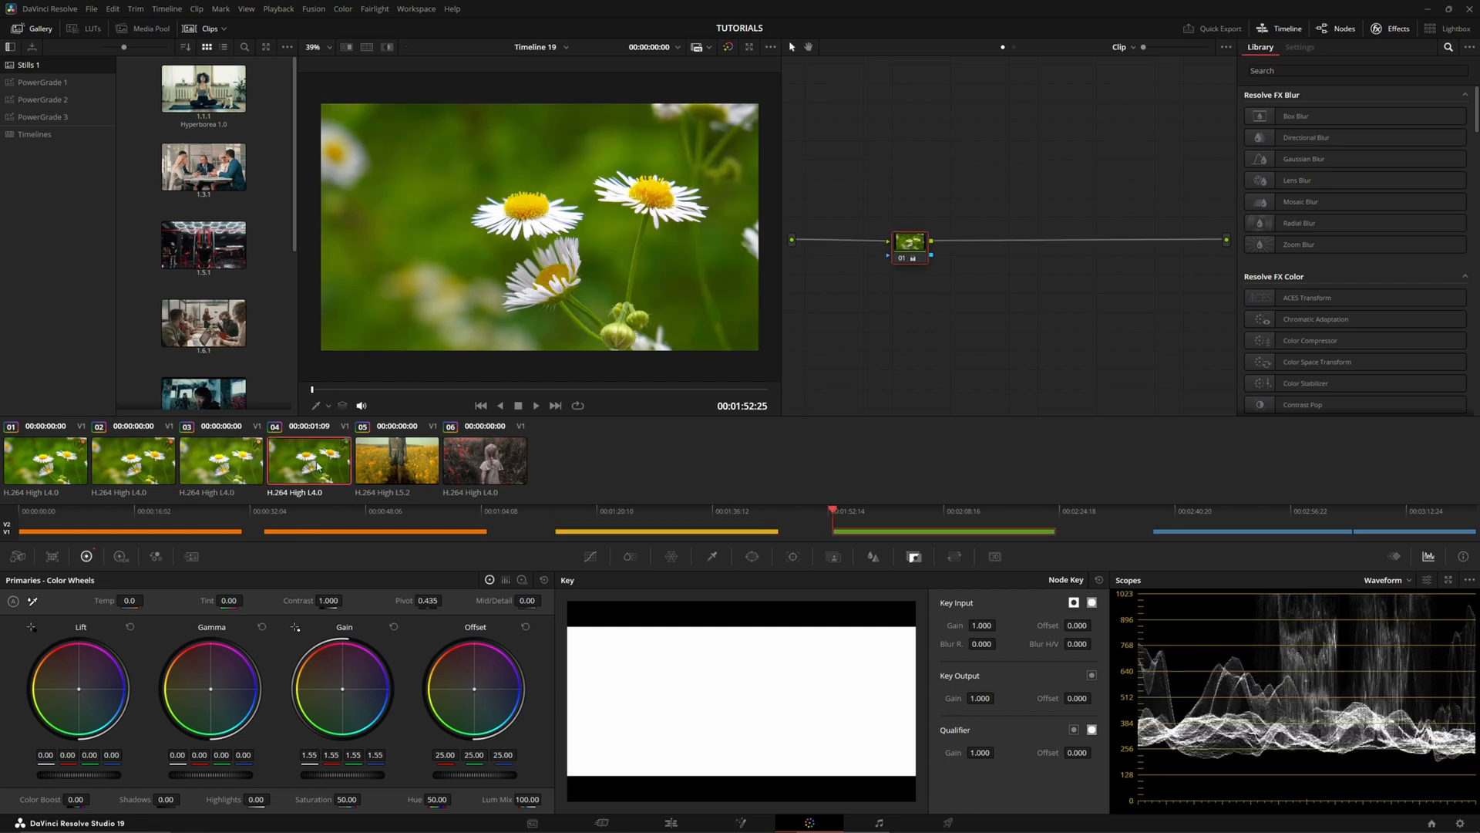
- Select clip 03, the third daisy clip, in the thumbnail timeline
left_click(221, 461)
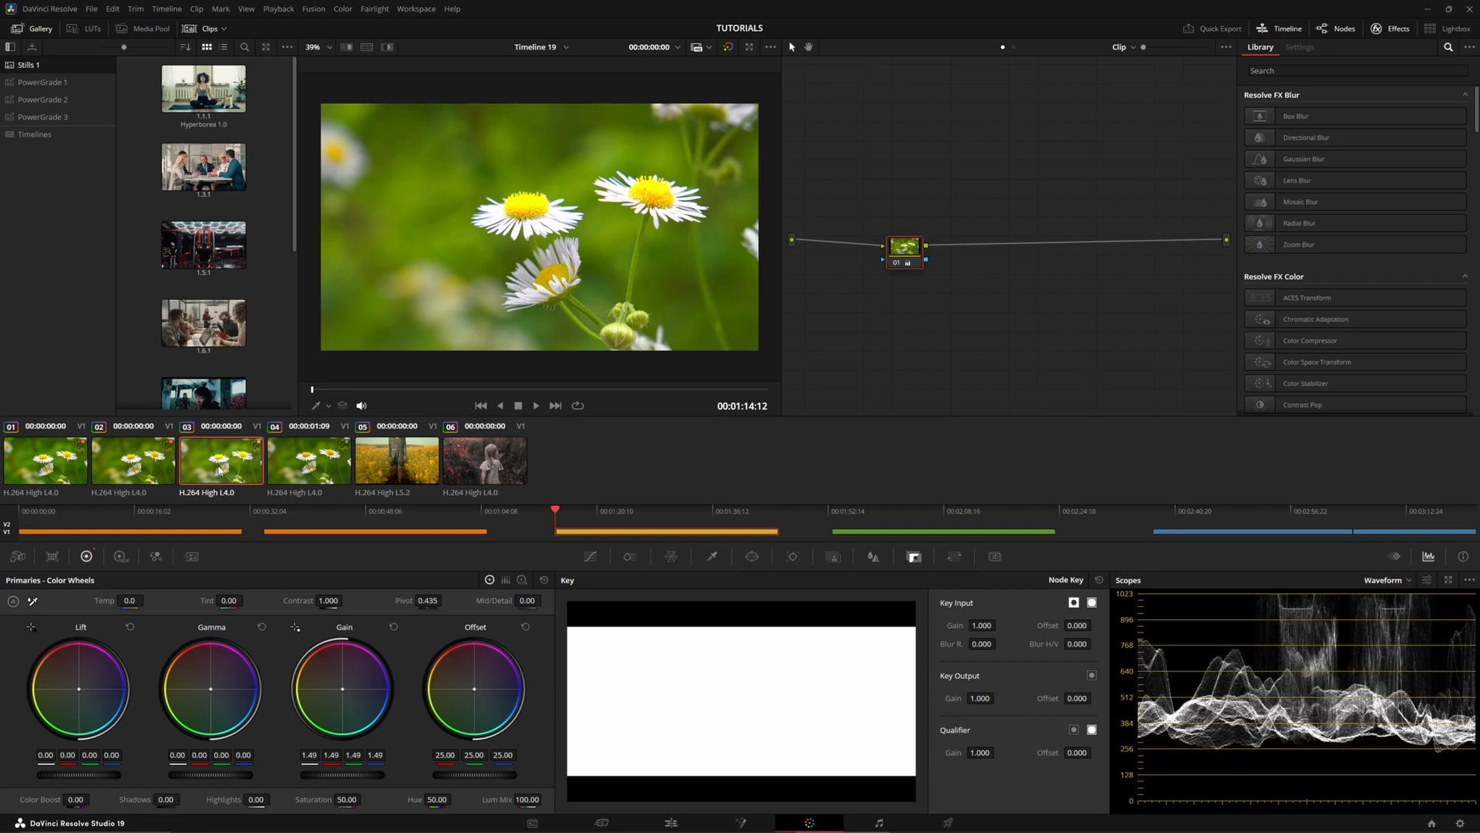